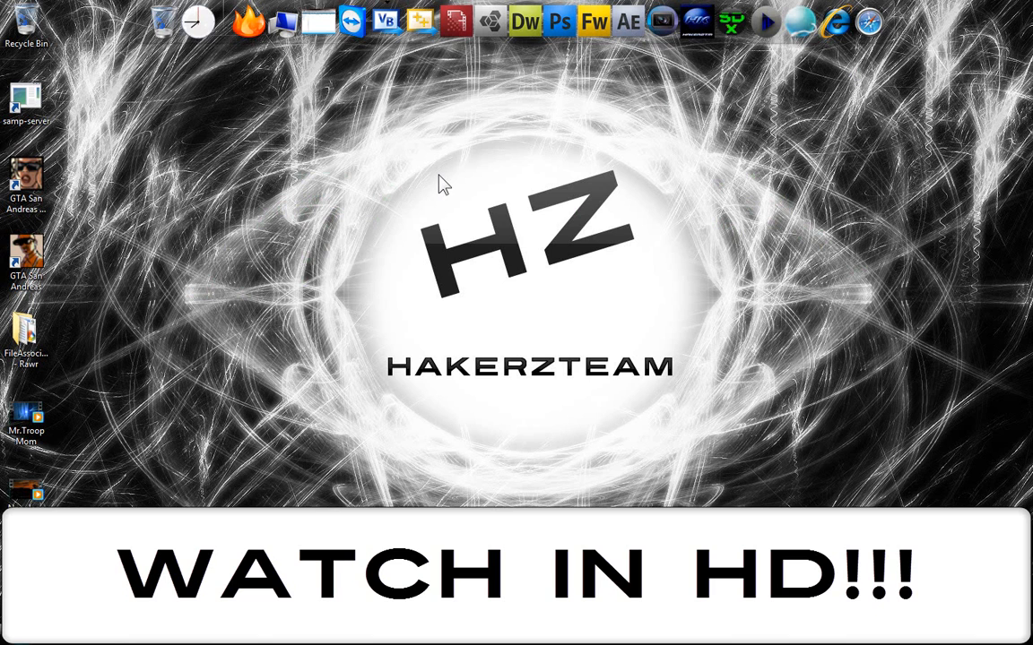
{"action": "mouse_move", "coordinate": [358, 233]}
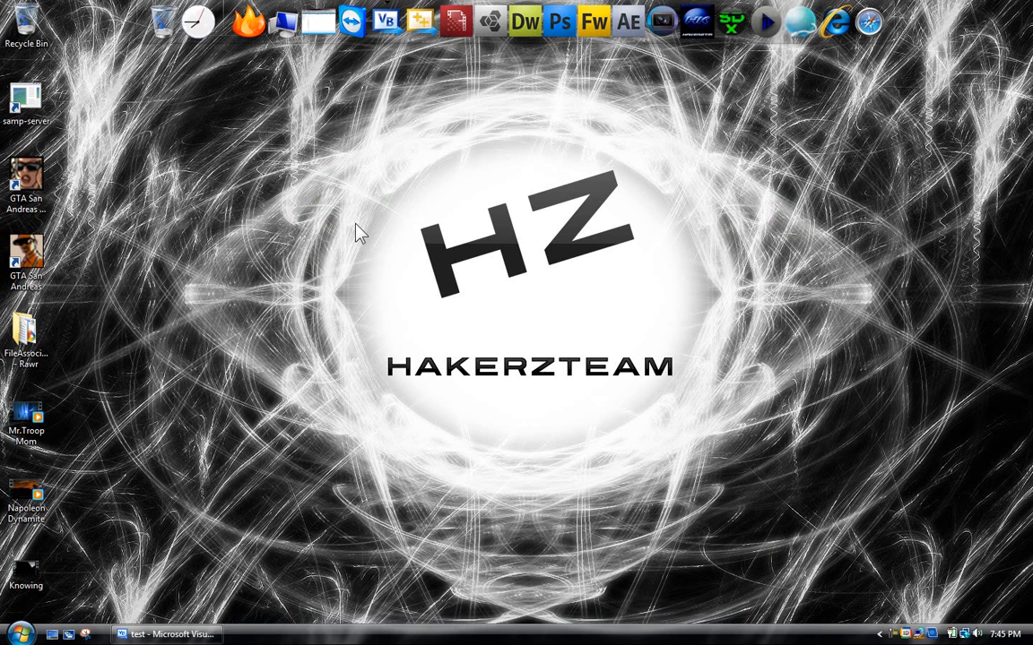
{"action": "mouse_move", "coordinate": [301, 208]}
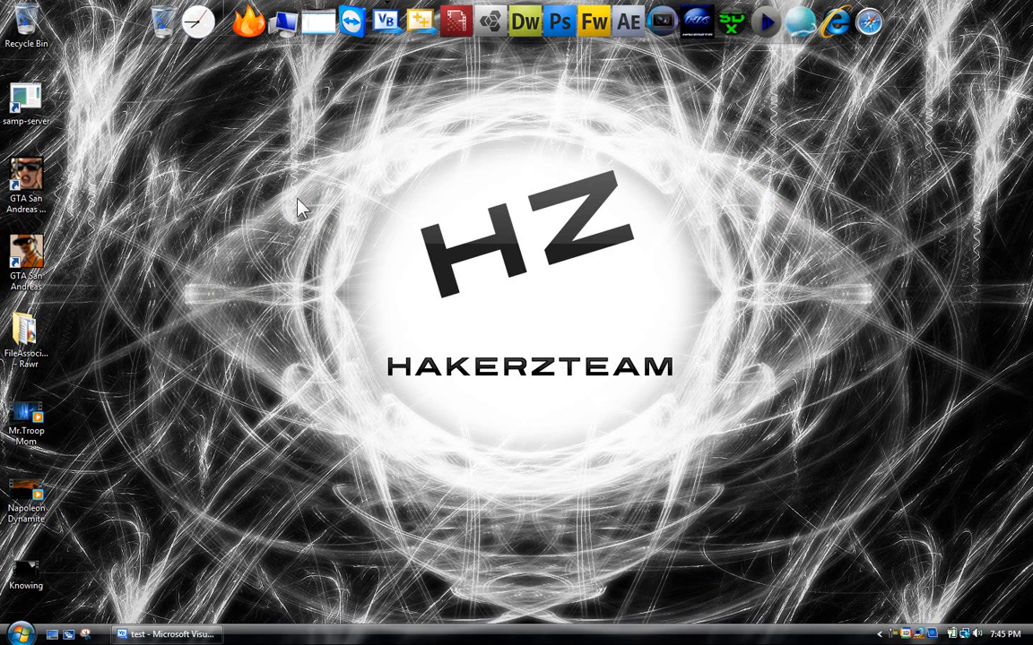
{"action": "mouse_move", "coordinate": [903, 616]}
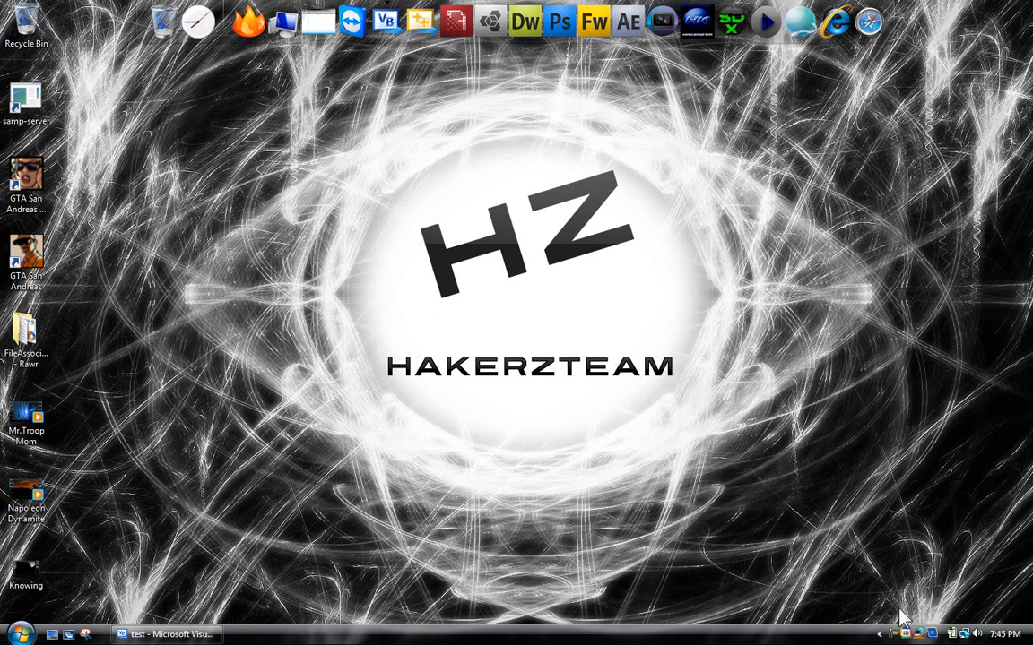
{"action": "mouse_move", "coordinate": [928, 613]}
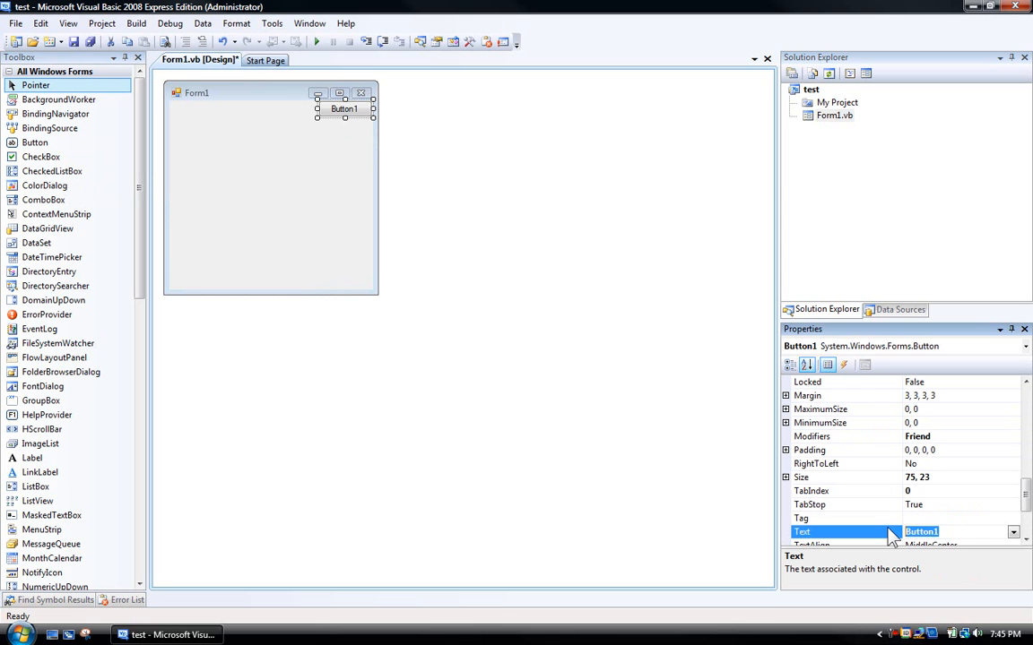
Step: Set Button1's Text to HIDE and add a NotifyIcon1 component from the Toolbox
{"action": "type", "text": "H"}
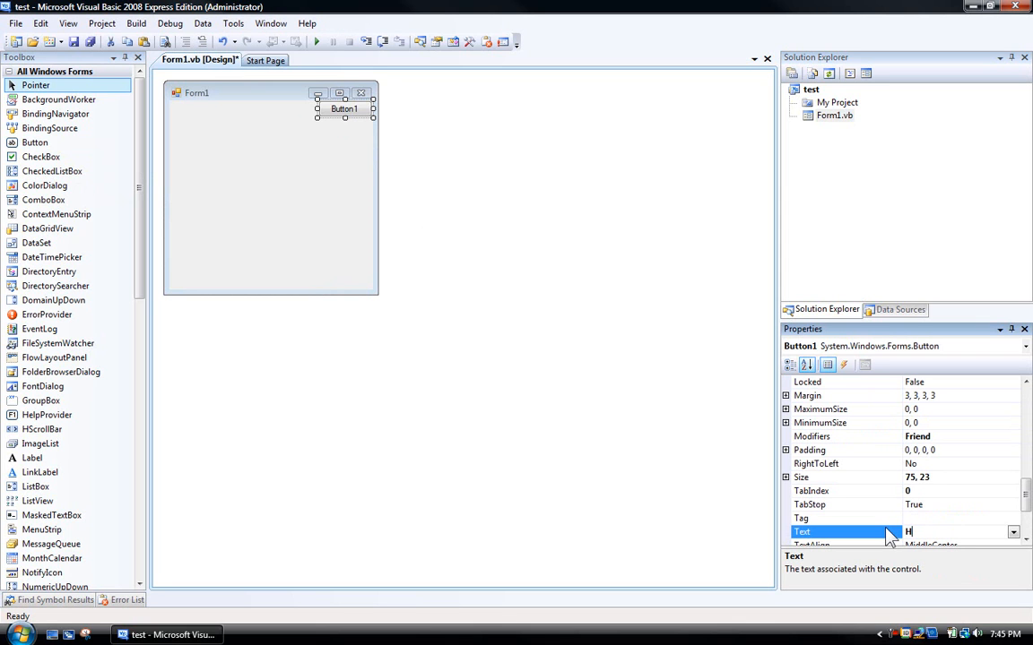
{"action": "type", "text": "IDE"}
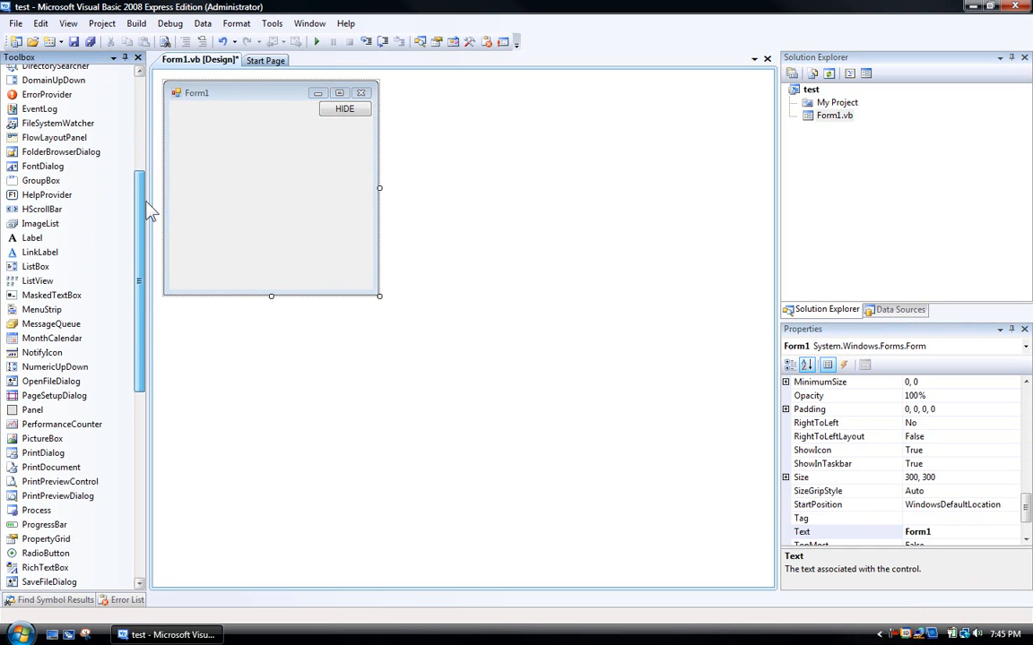
{"action": "scroll", "scroll_direction": "down", "scroll_amount": 3}
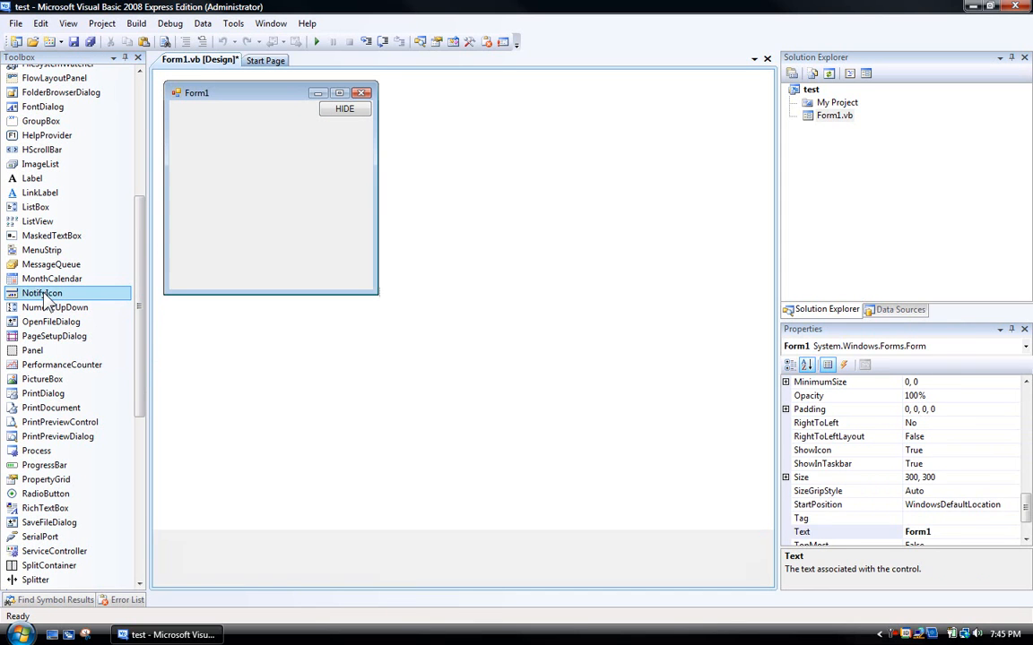
{"action": "double_click", "coordinate": [43, 294]}
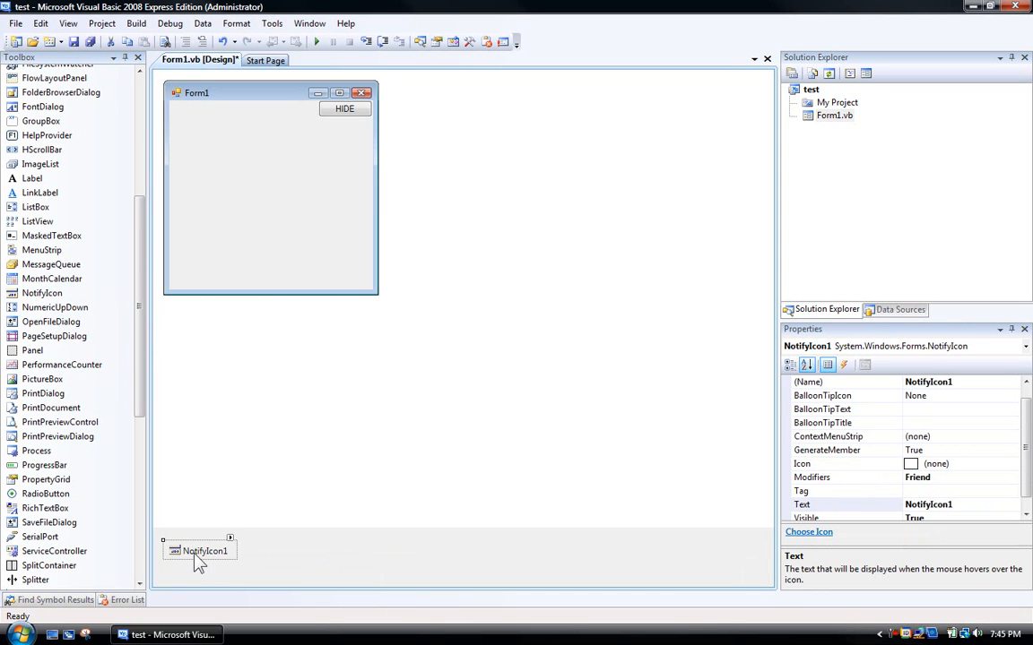
{"action": "mouse_move", "coordinate": [339, 118]}
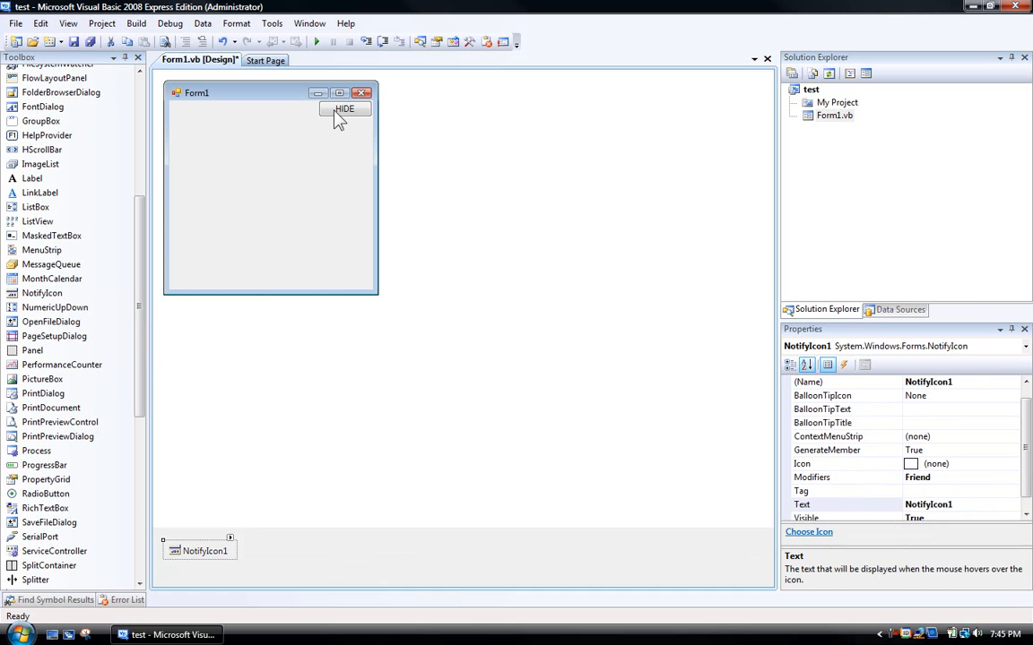
{"action": "left_click", "coordinate": [345, 109]}
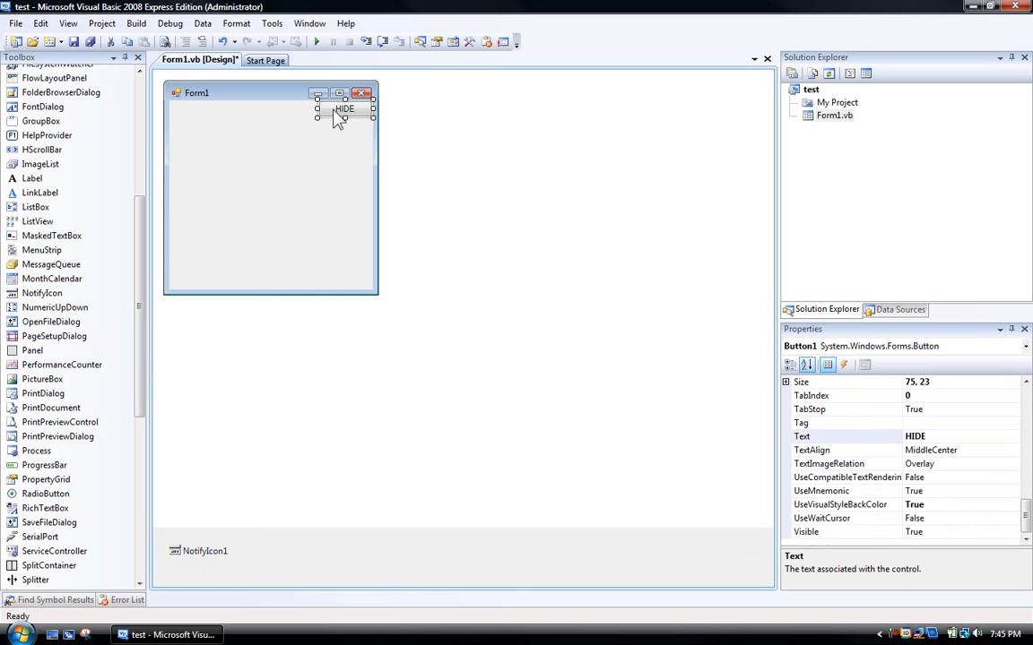
Step: In Button1_Click write Me.Hide() and NotifyIcon1.Visible = True
{"action": "double_click", "coordinate": [344, 109]}
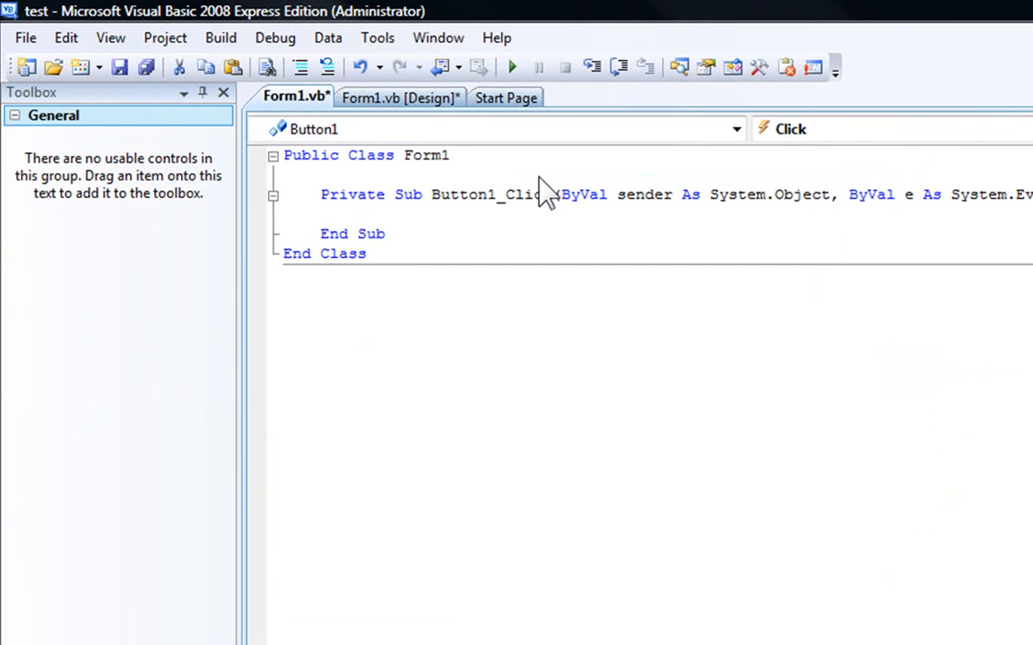
{"action": "type", "text": "Me.Hide()"}
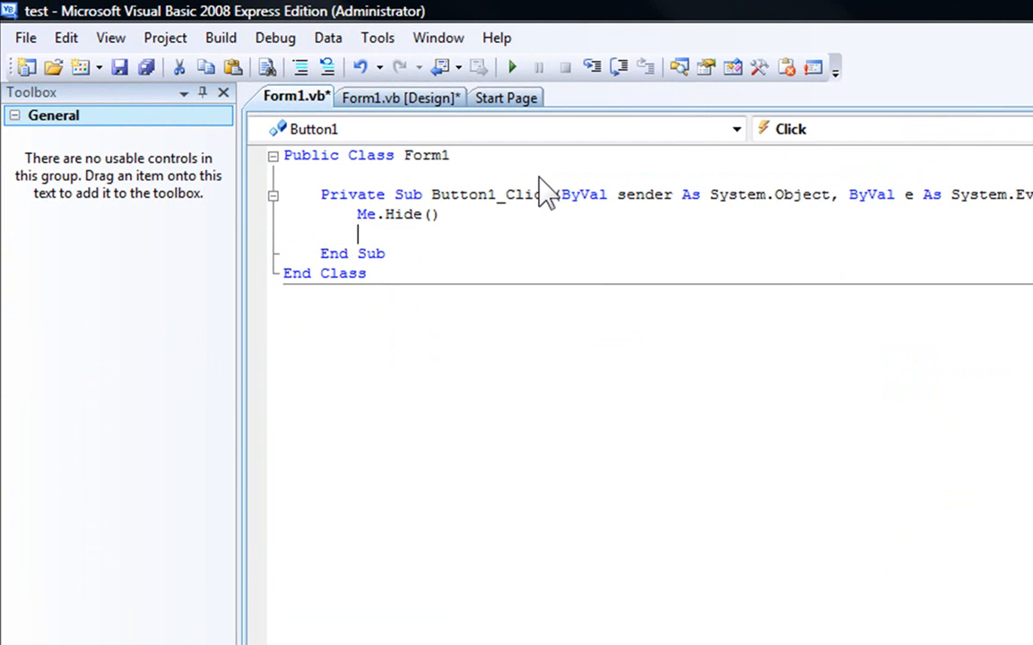
{"action": "type", "text": "NotifyIco"}
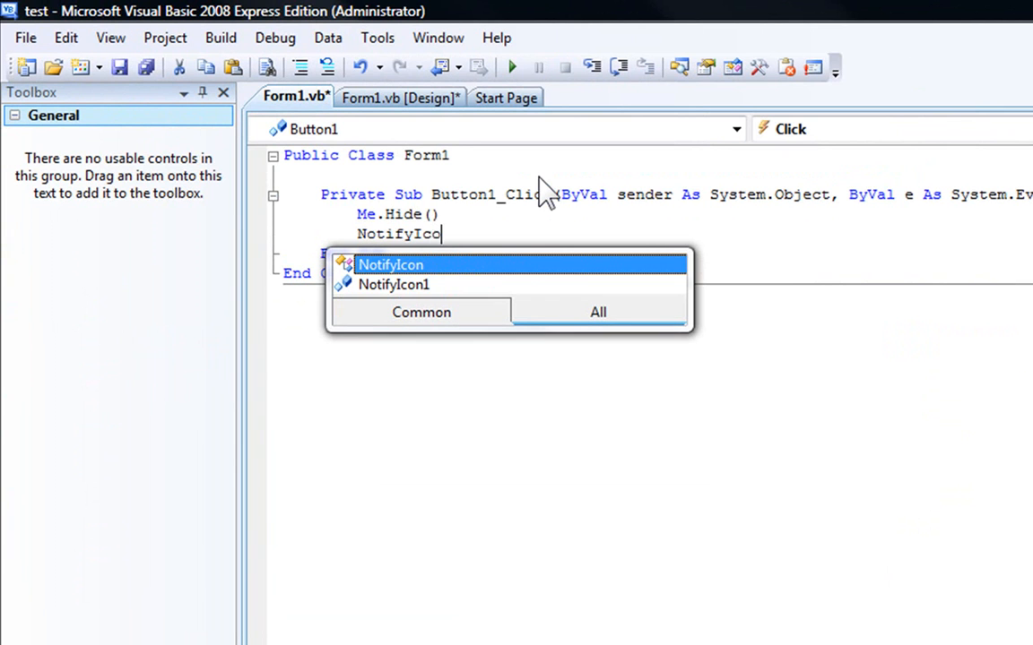
{"action": "type", "text": "1.Visible"}
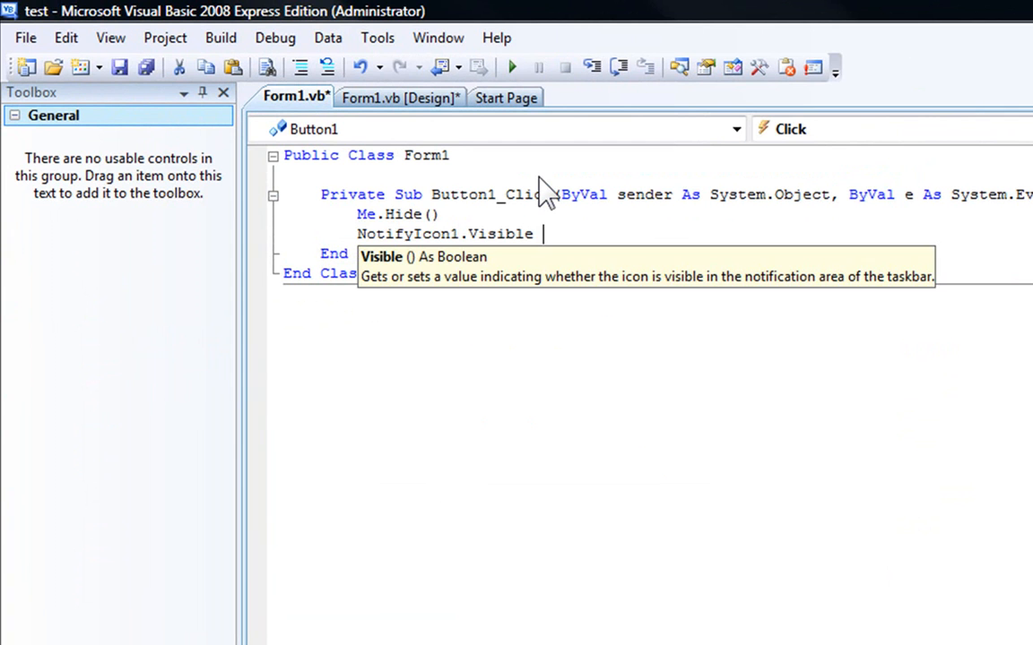
{"action": "type", "text": "=tru"}
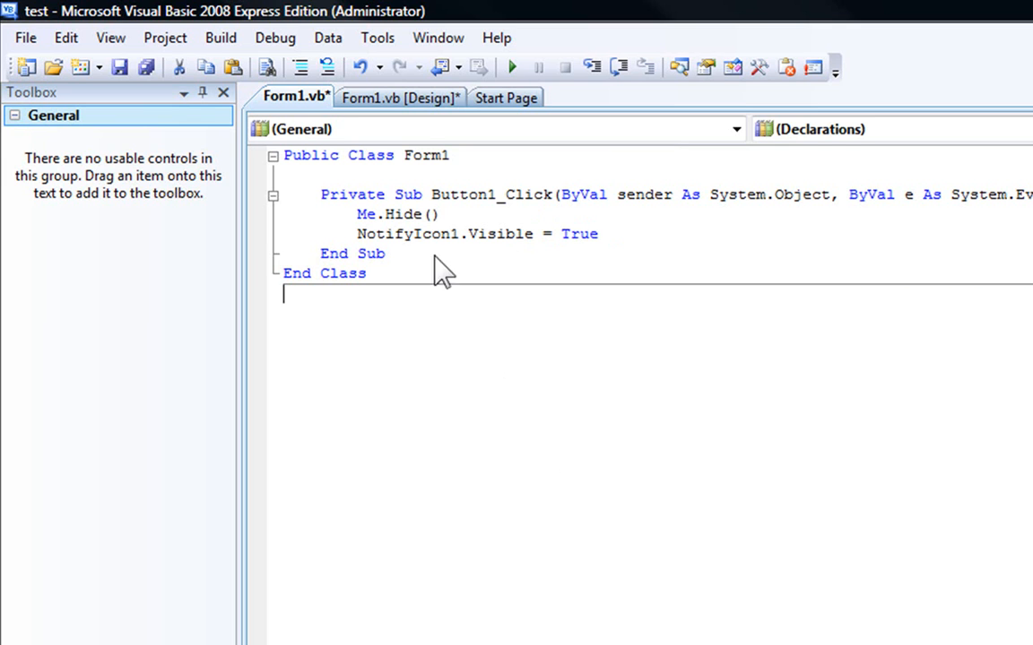
{"action": "mouse_move", "coordinate": [421, 224]}
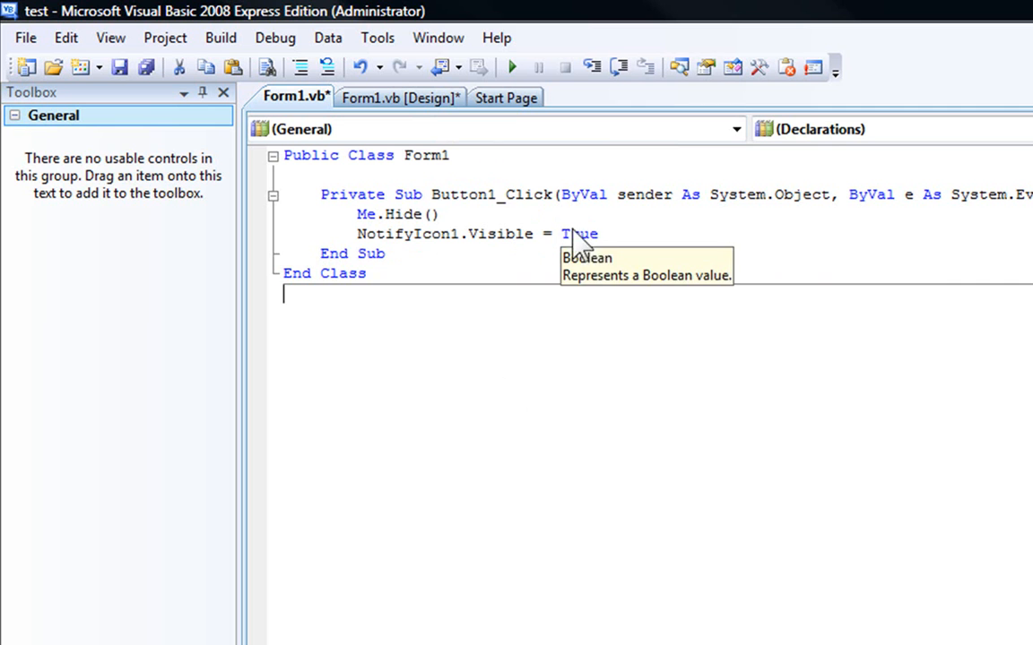
{"action": "left_click", "coordinate": [398, 97]}
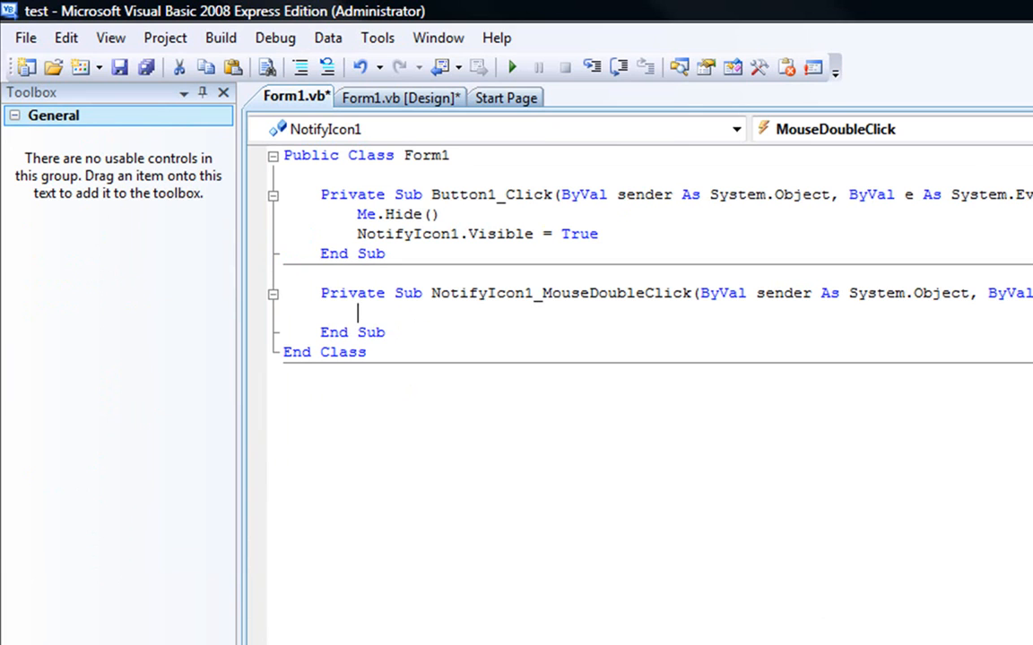
{"action": "mouse_move", "coordinate": [563, 350]}
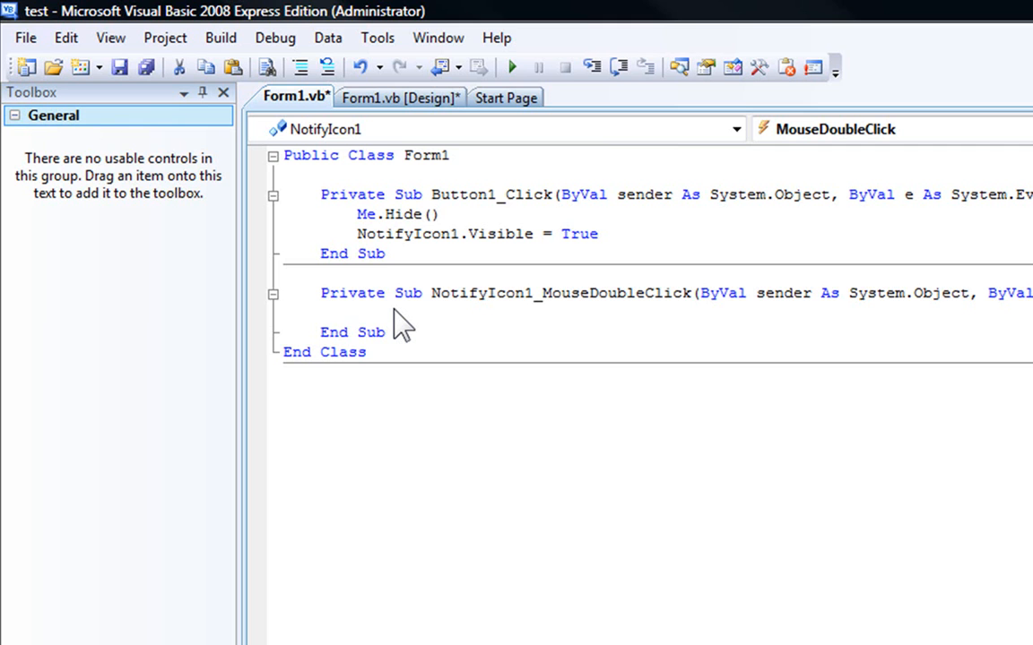
Step: In NotifyIcon1_MouseDoubleClick write Me.Show() and NotifyIcon1.Visible = False
{"action": "type", "text": "Me."}
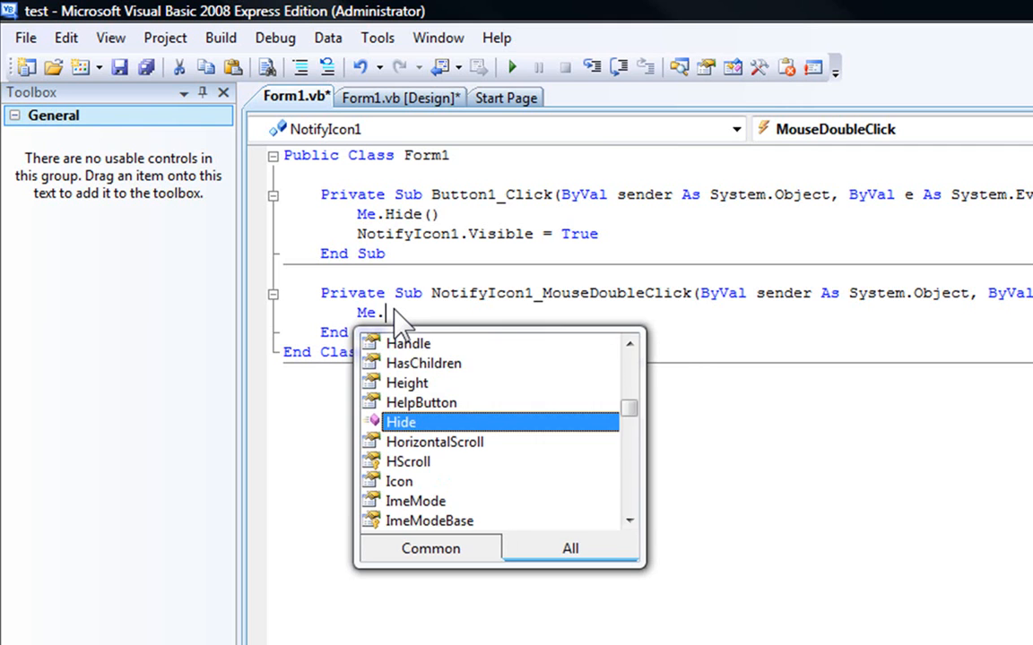
{"action": "type", "text": "Show("}
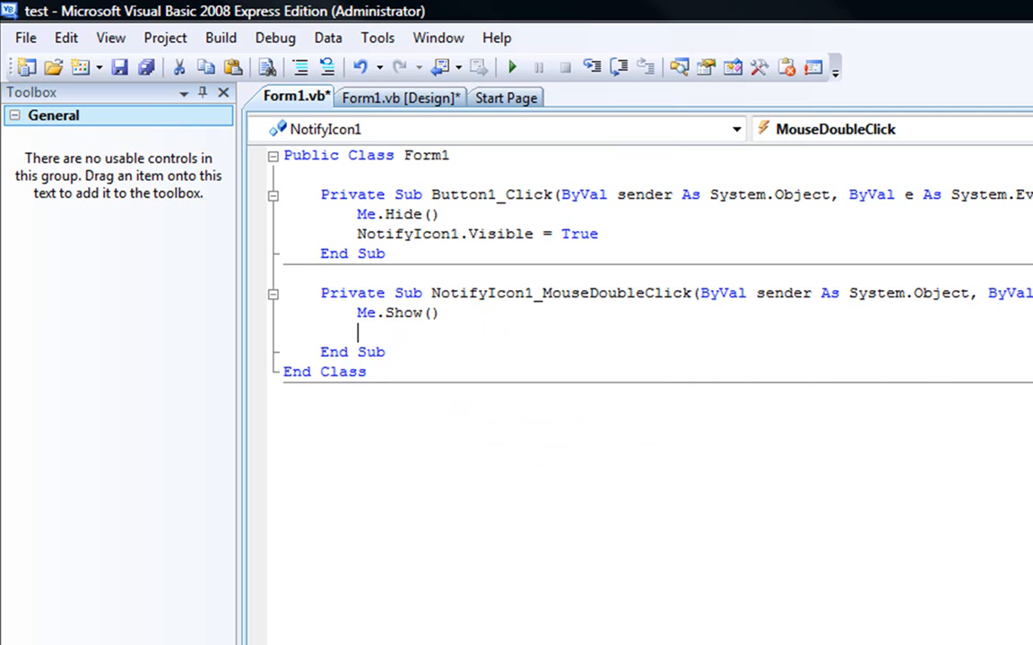
{"action": "mouse_move", "coordinate": [409, 355]}
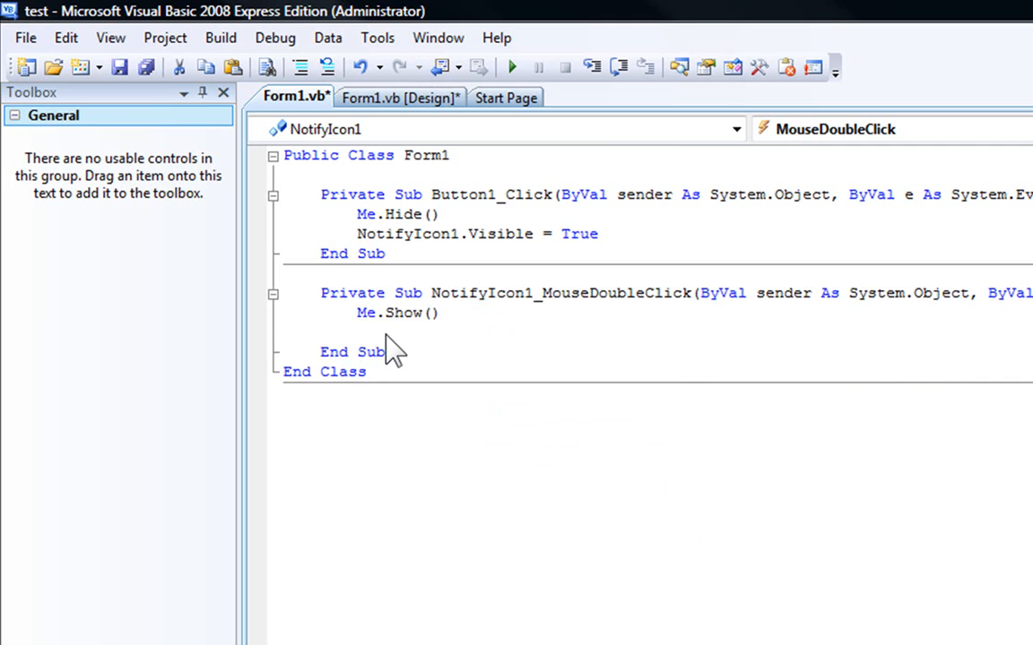
{"action": "type", "text": "NotifyIcon1.b"}
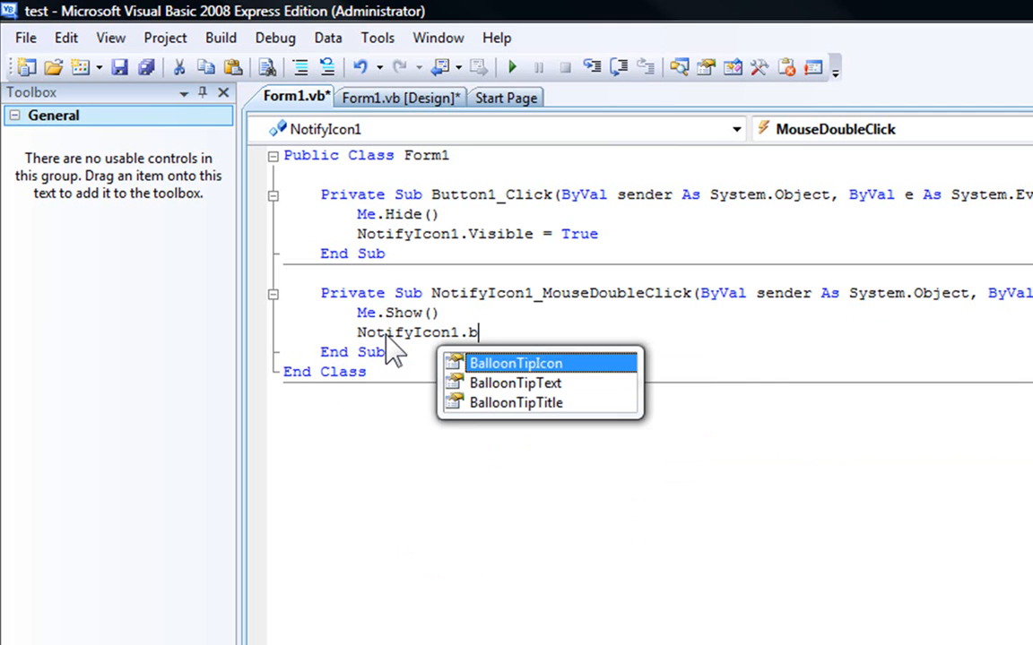
{"action": "type", "text": "Visible"}
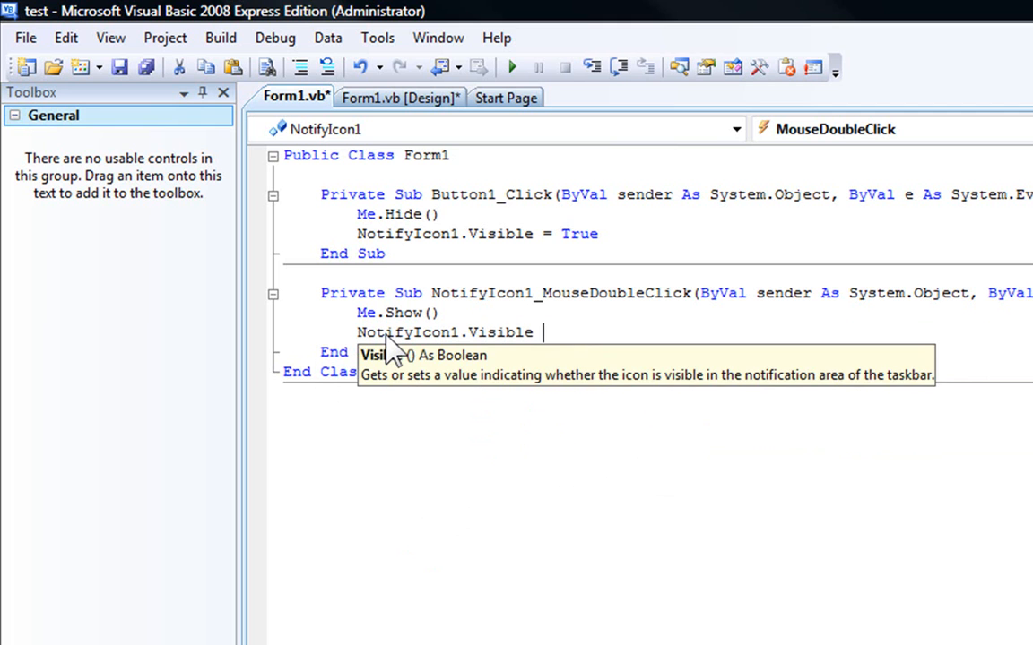
{"action": "type", "text": "Flase"}
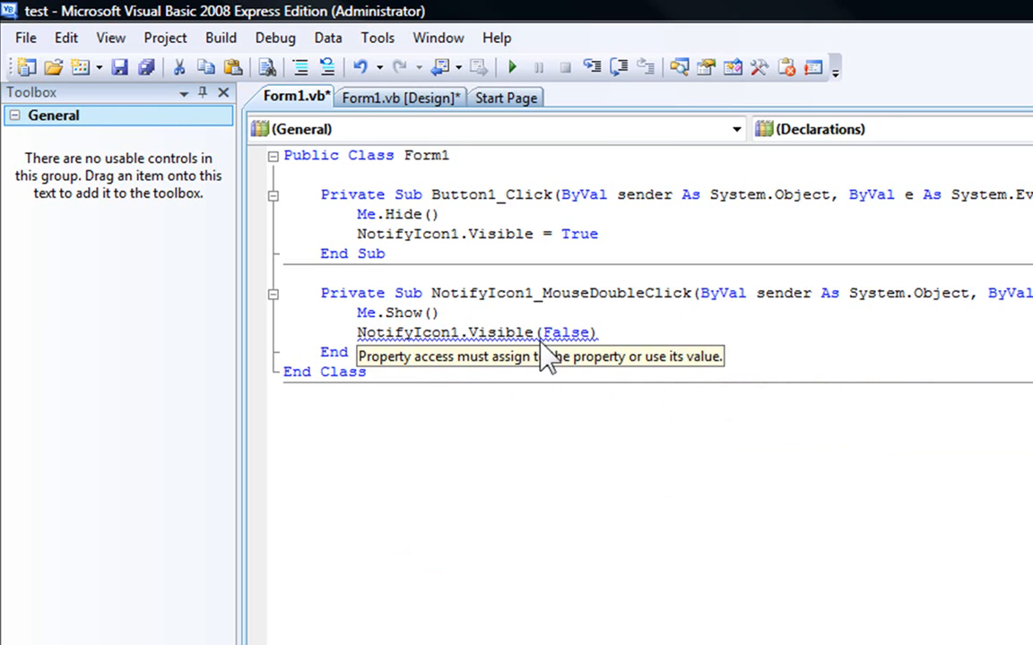
{"action": "type", "text": "="}
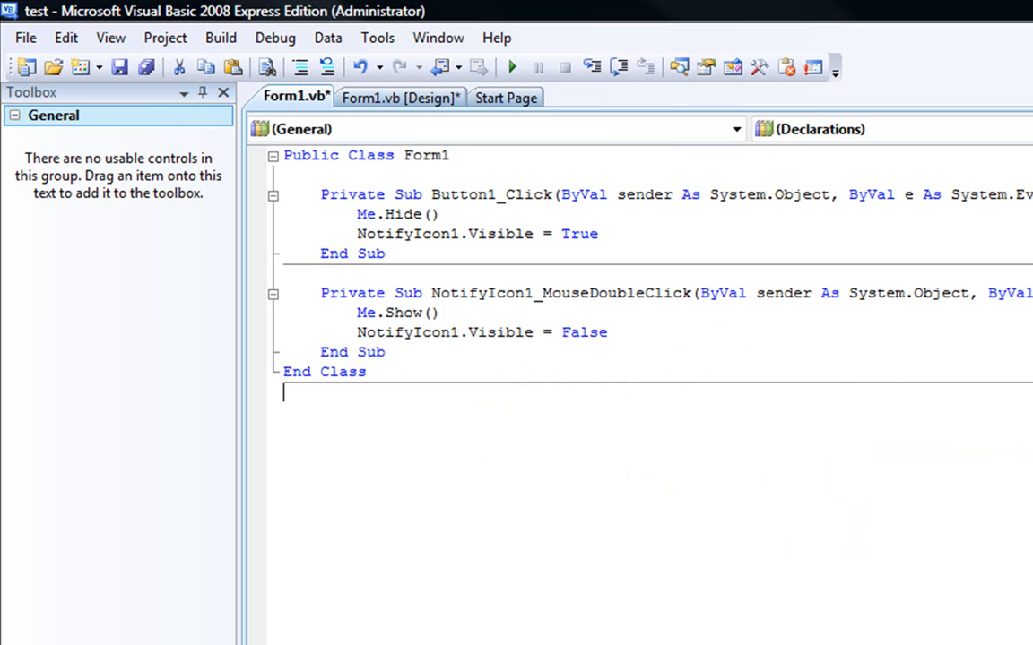
{"action": "mouse_move", "coordinate": [493, 172]}
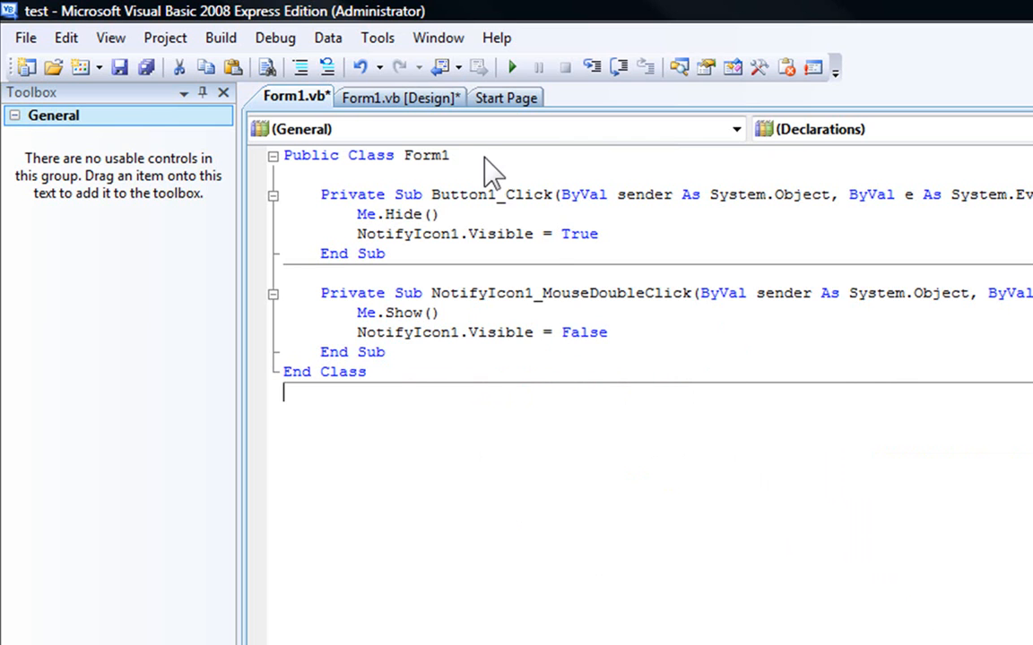
{"action": "mouse_move", "coordinate": [584, 331]}
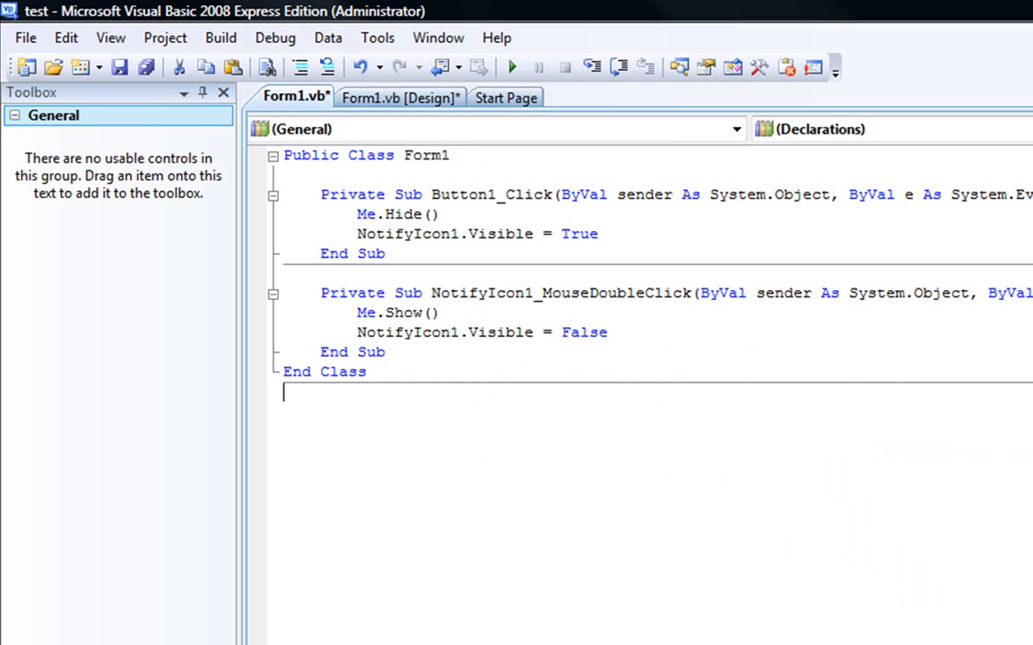
{"action": "mouse_move", "coordinate": [585, 332]}
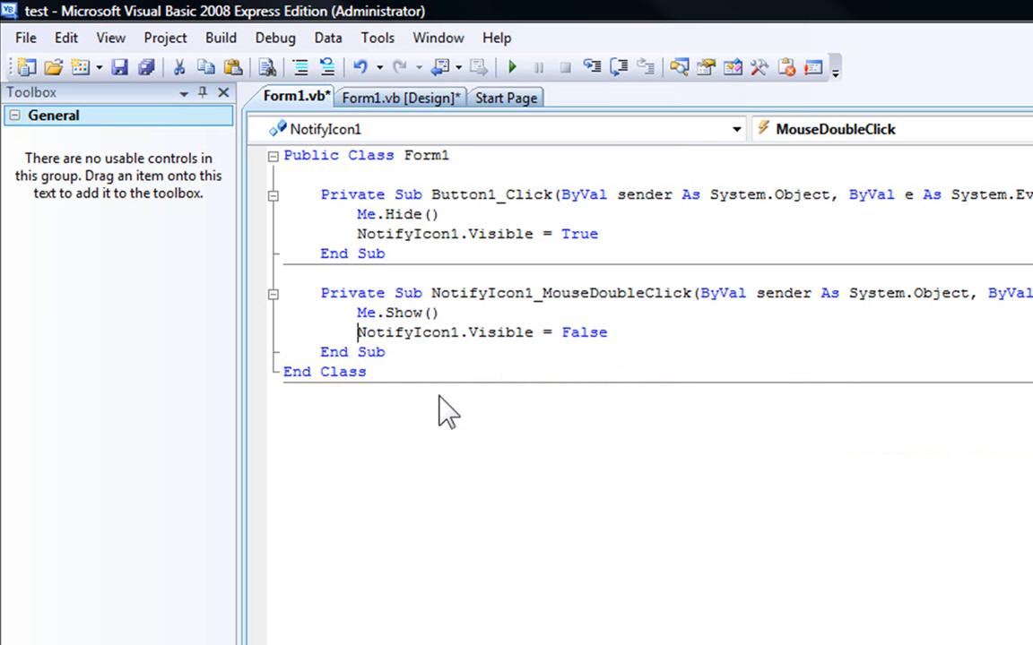
{"action": "left_click", "coordinate": [400, 97]}
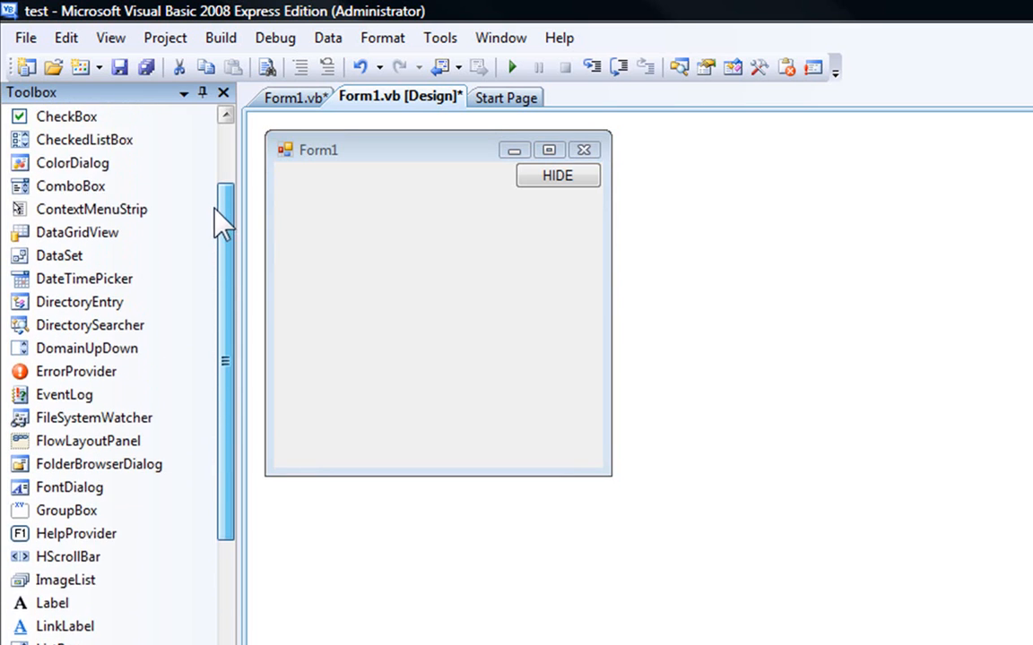
Step: Add a ContextMenuStrip with Open and Exit items and create the Open item's Click handler
{"action": "double_click", "coordinate": [90, 208]}
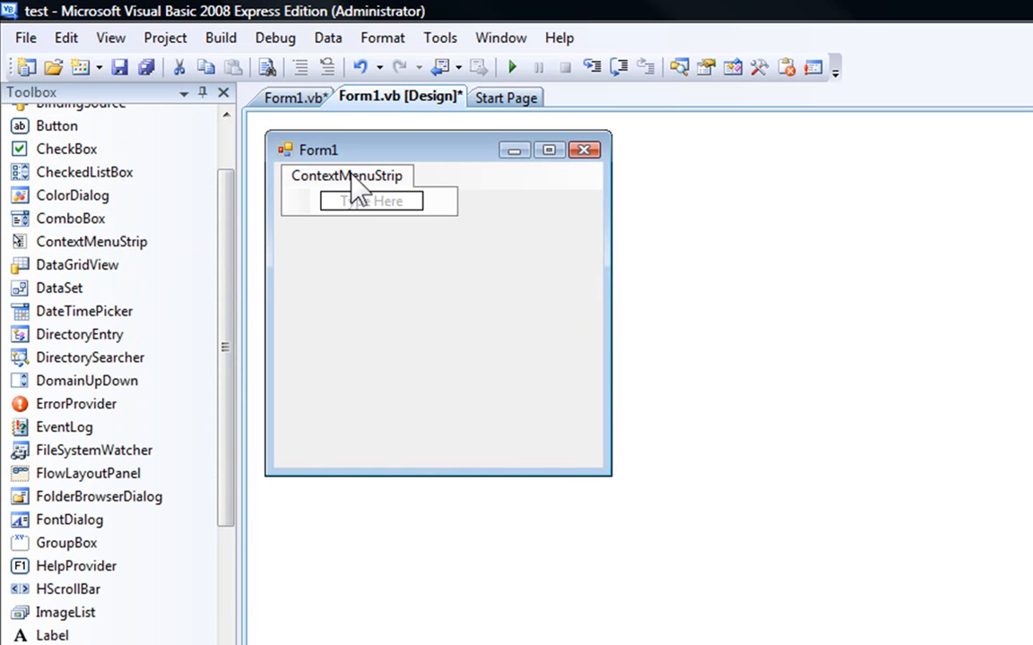
{"action": "left_click", "coordinate": [511, 68]}
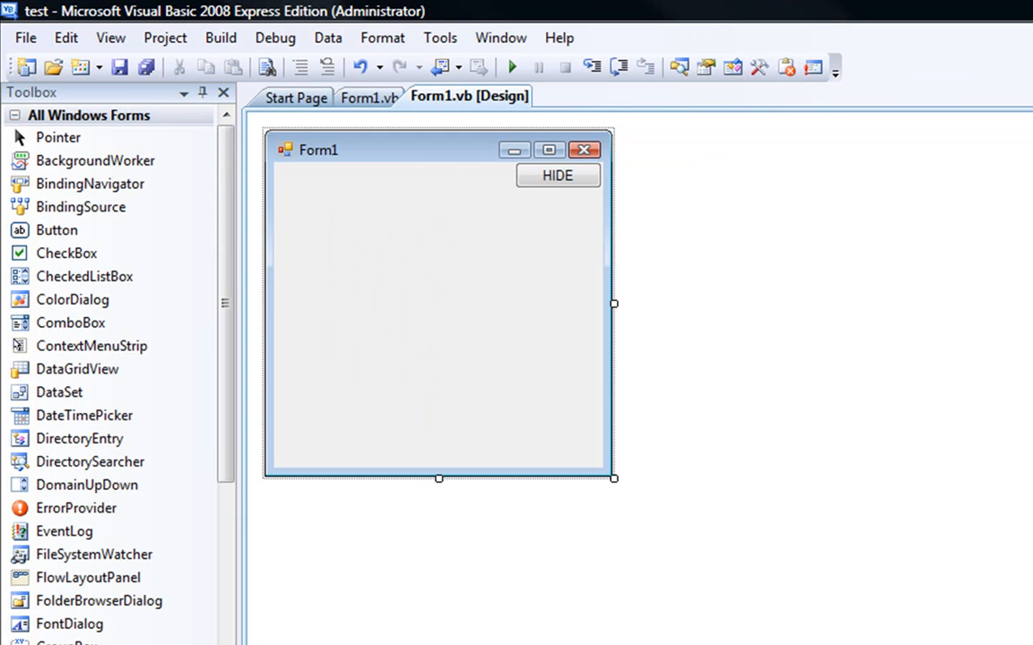
{"action": "double_click", "coordinate": [90, 344]}
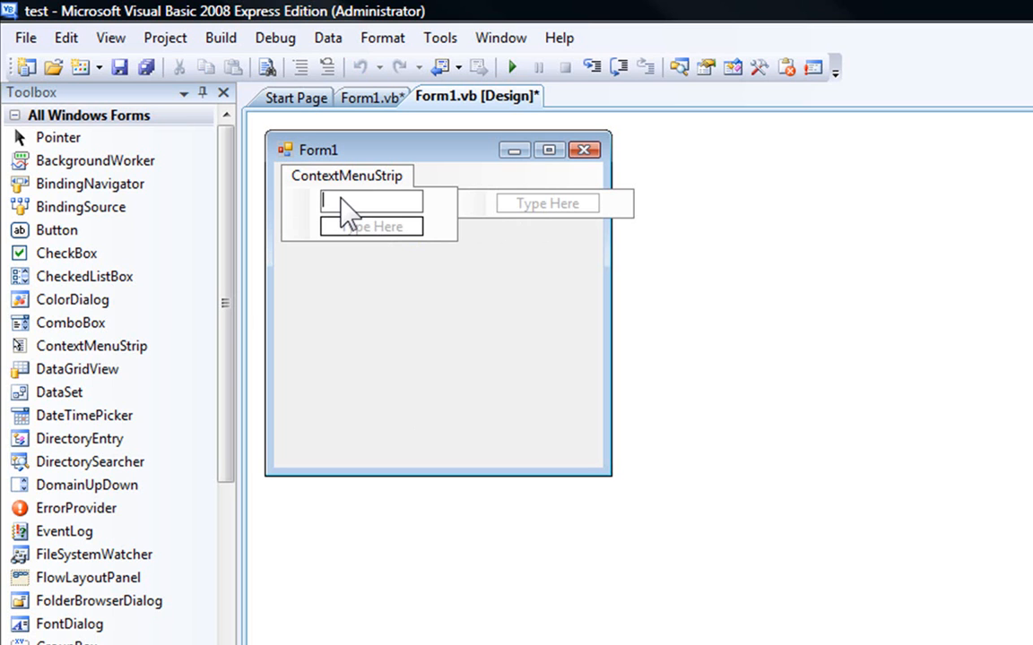
{"action": "type", "text": "Open"}
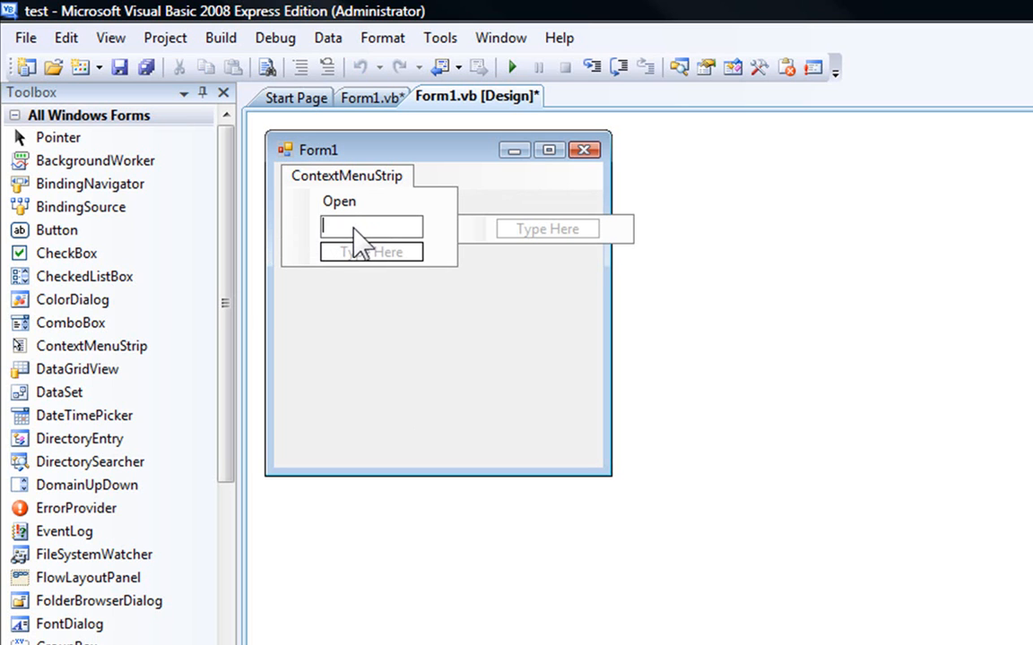
{"action": "type", "text": "Exit"}
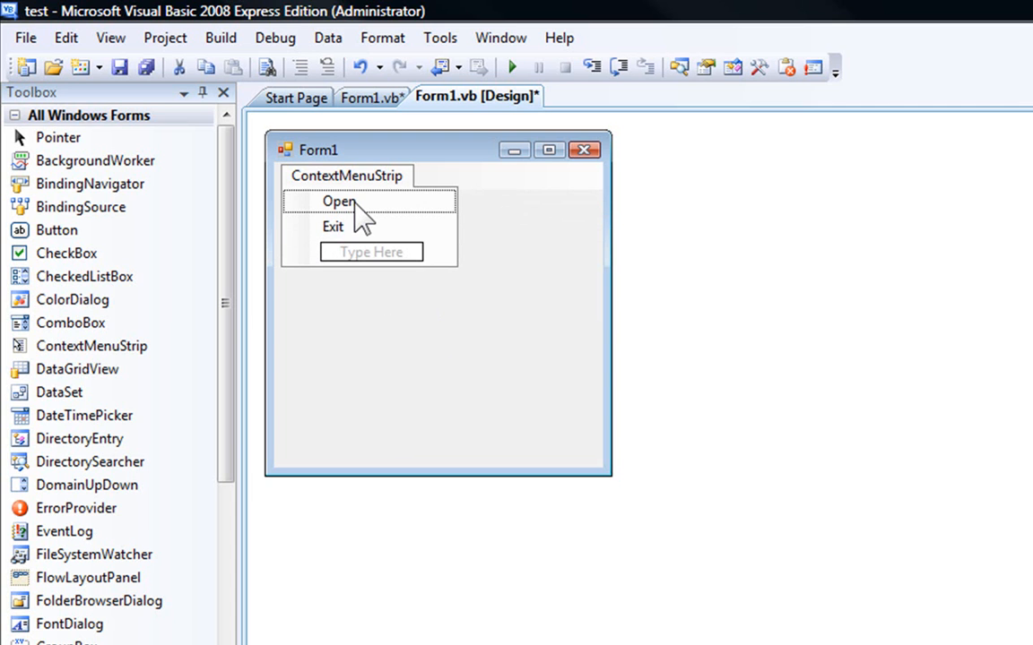
{"action": "double_click", "coordinate": [339, 200]}
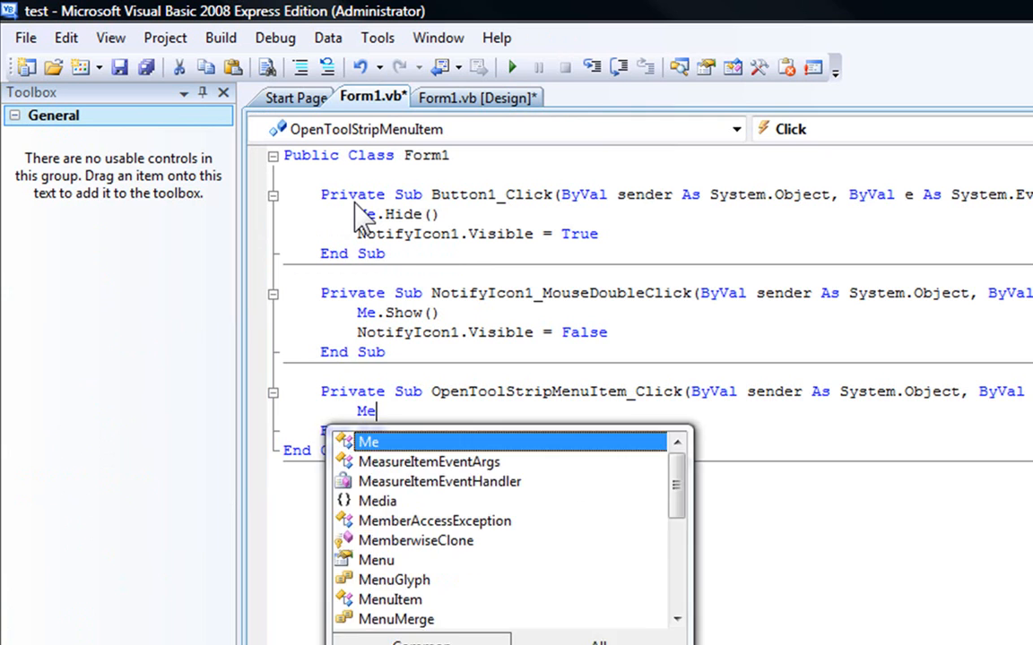
Step: Make the Open item call Me.Show() and the Exit item call Application.Exit()
{"action": "type", "text": ".Hide("}
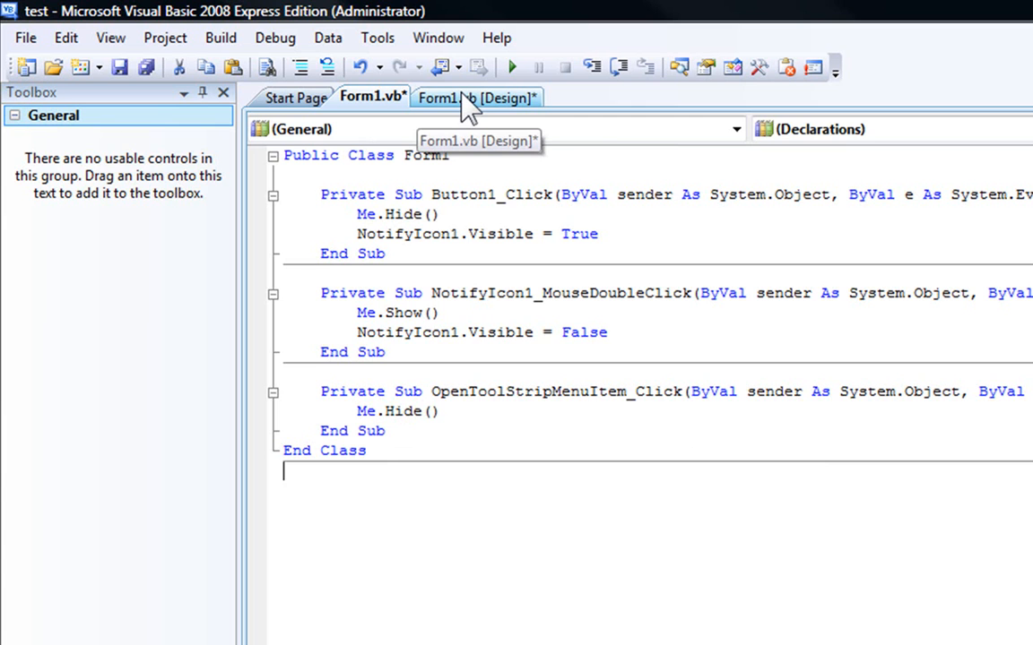
{"action": "left_click", "coordinate": [470, 97]}
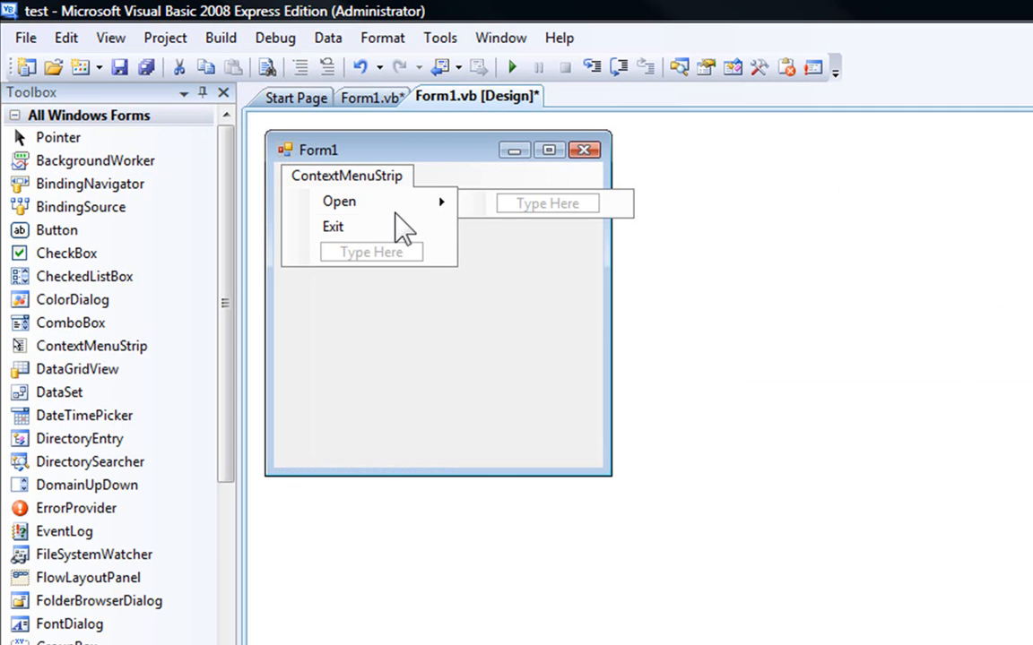
{"action": "double_click", "coordinate": [339, 201]}
{"action": "type", "text": "Me.Show"}
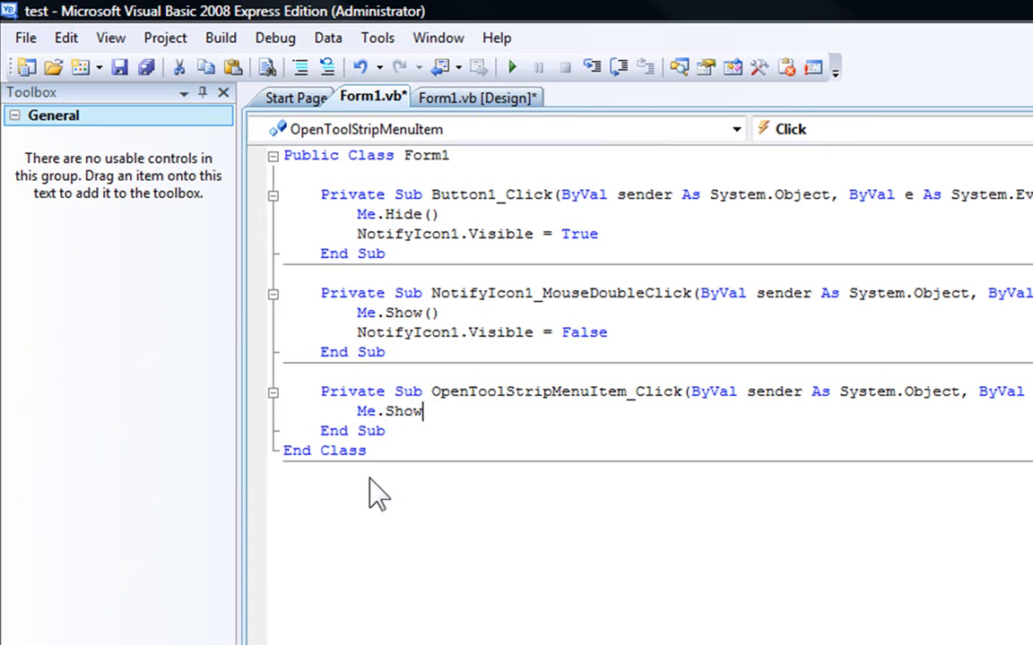
{"action": "left_click", "coordinate": [476, 96]}
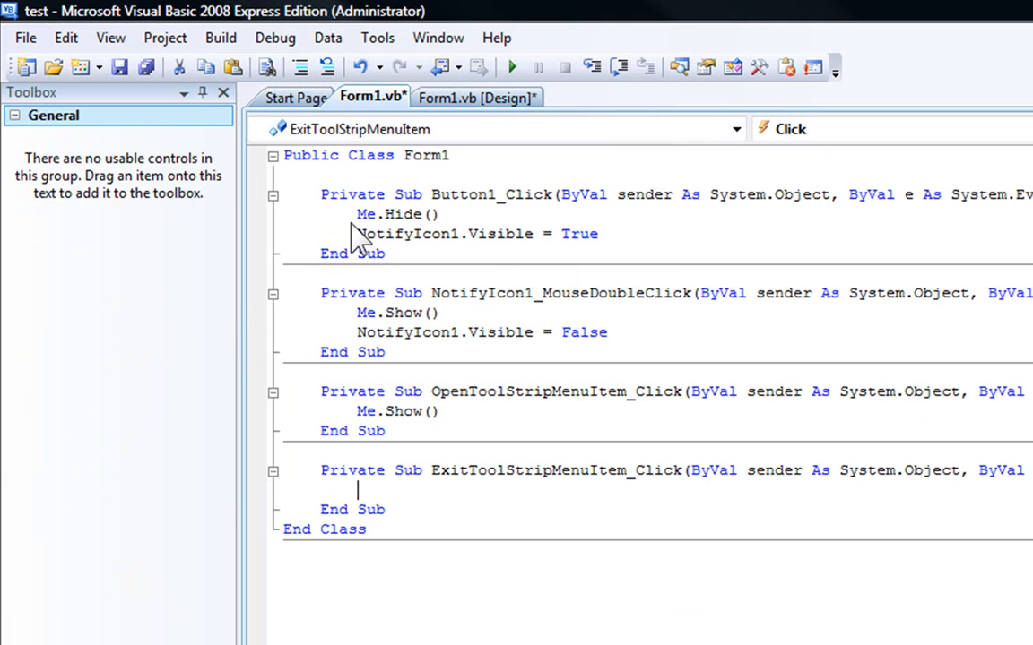
{"action": "type", "text": "M"}
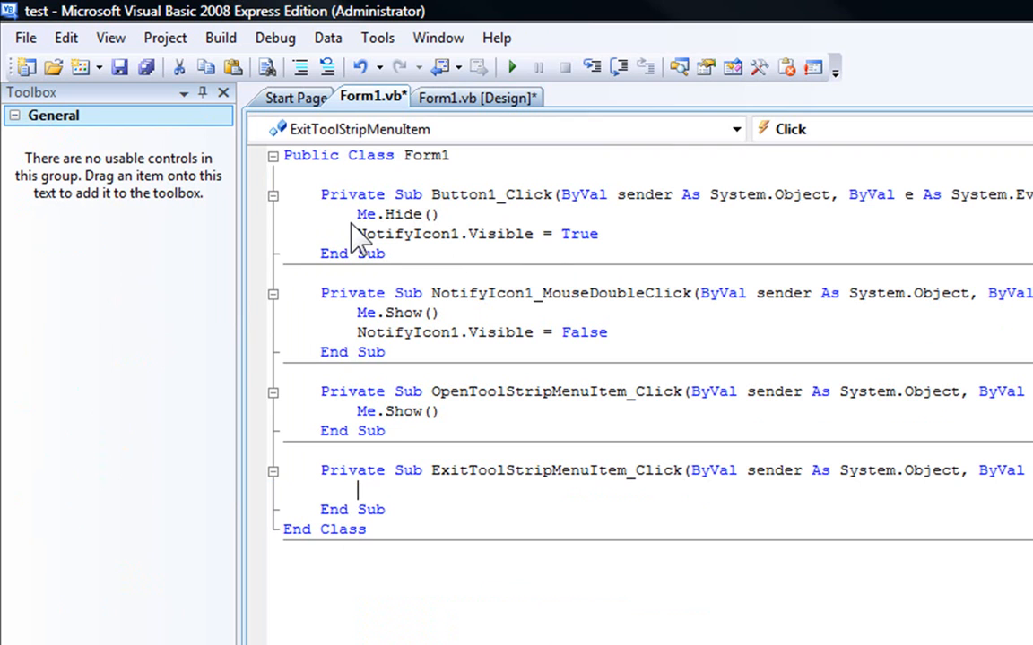
{"action": "type", "text": "Application"}
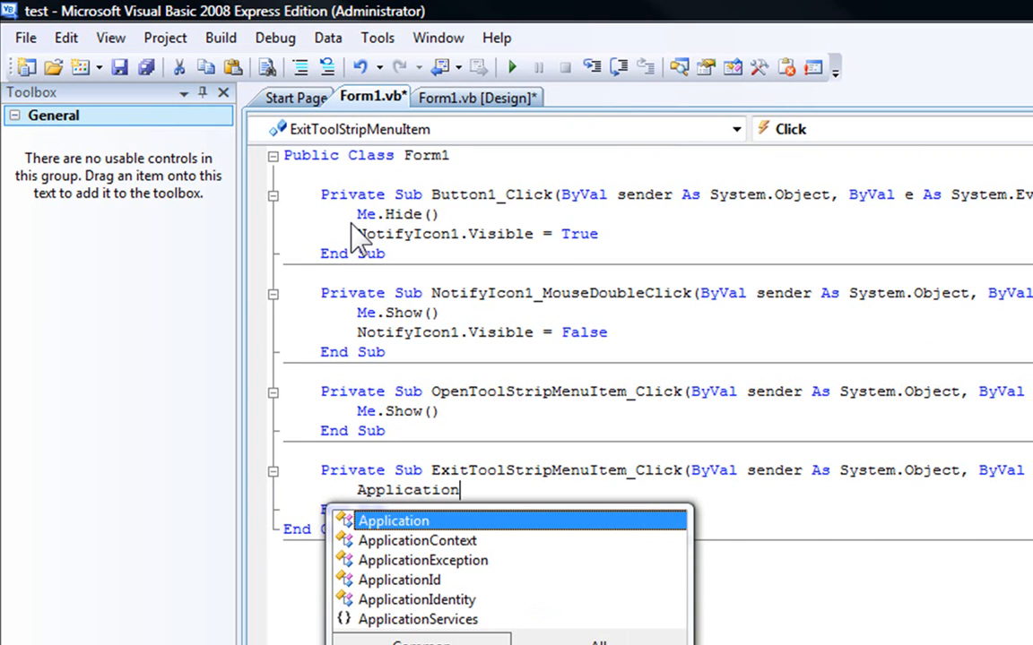
{"action": "type", "text": ".Exit("}
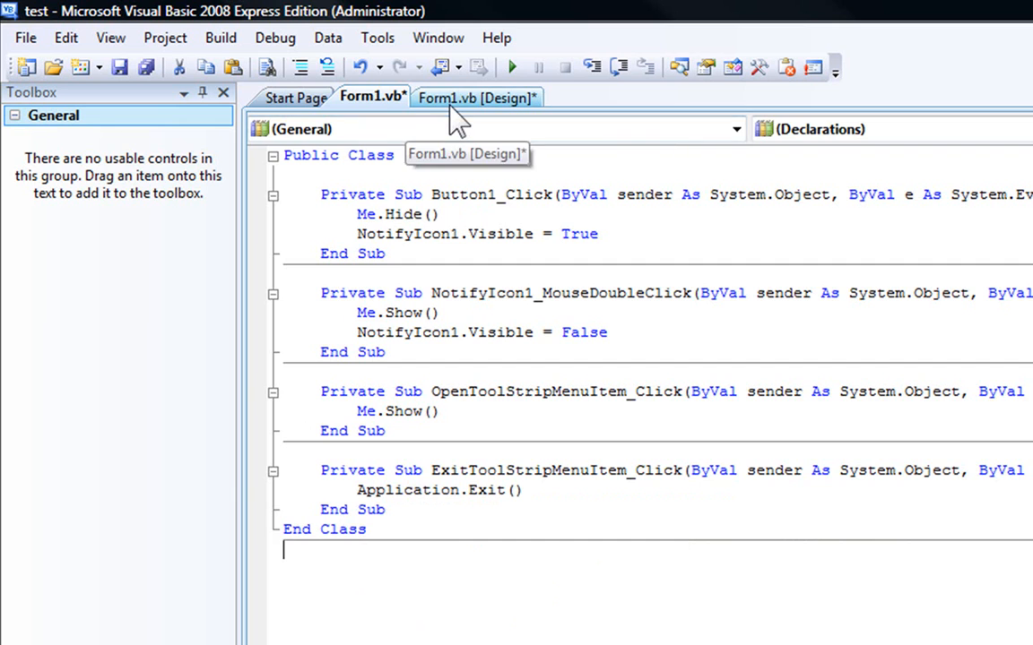
Step: Set NotifyIcon1's ContextMenuStrip property to ContextMenuStrip1 and browse for its Icon
{"action": "left_click", "coordinate": [477, 97]}
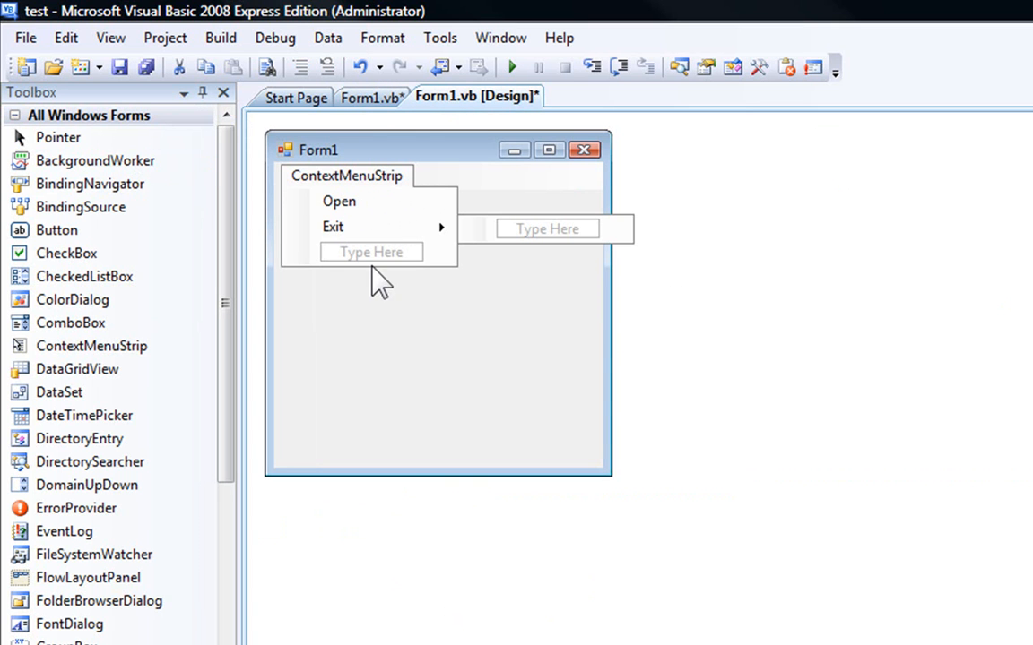
{"action": "mouse_move", "coordinate": [319, 183]}
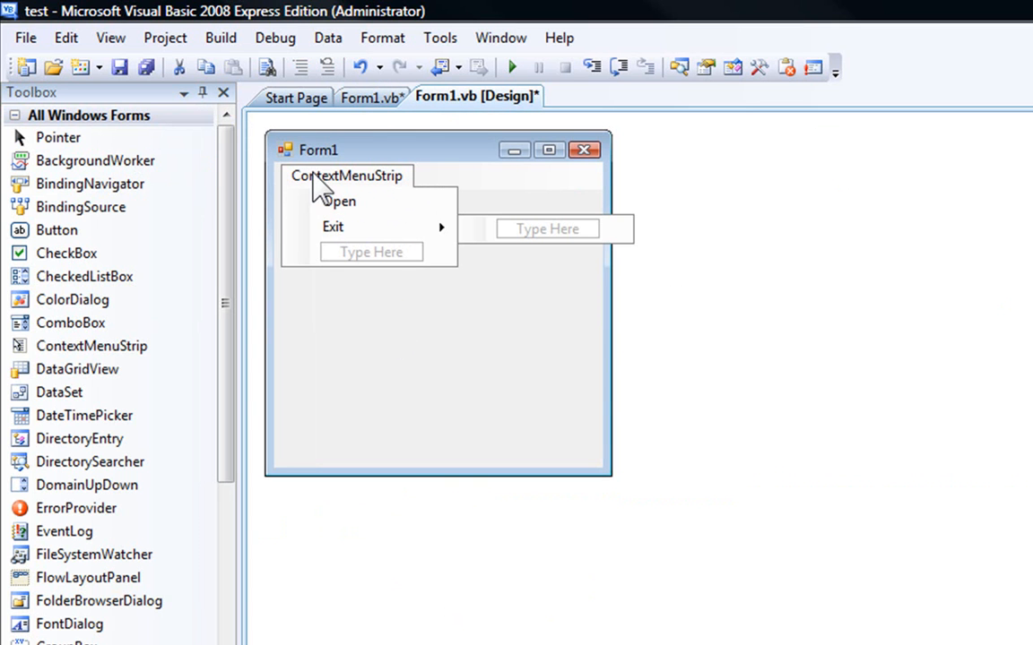
{"action": "mouse_move", "coordinate": [412, 193]}
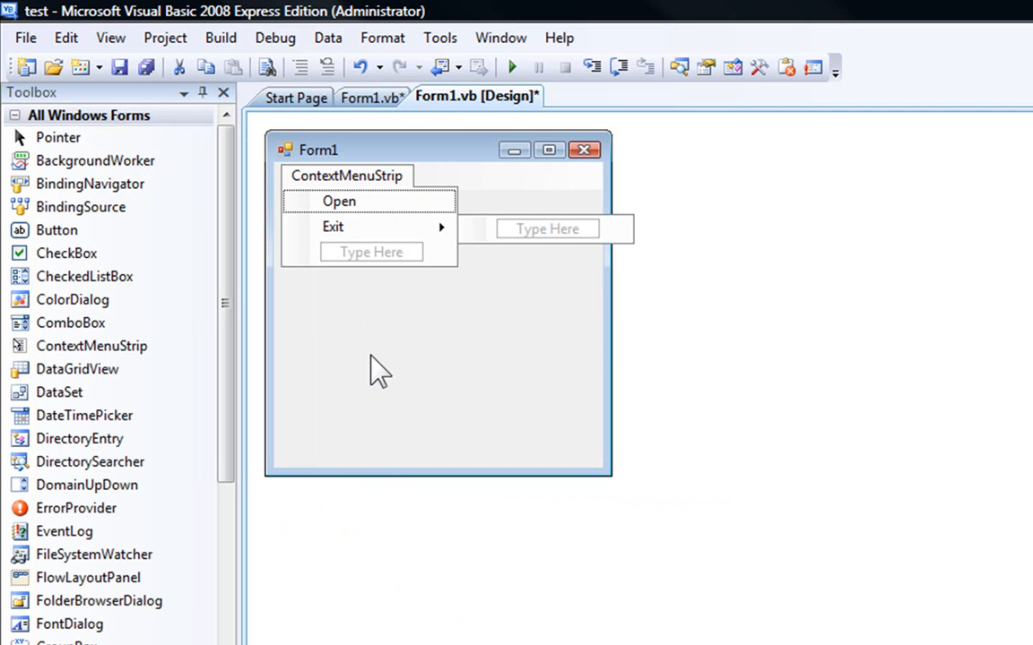
{"action": "mouse_move", "coordinate": [386, 348]}
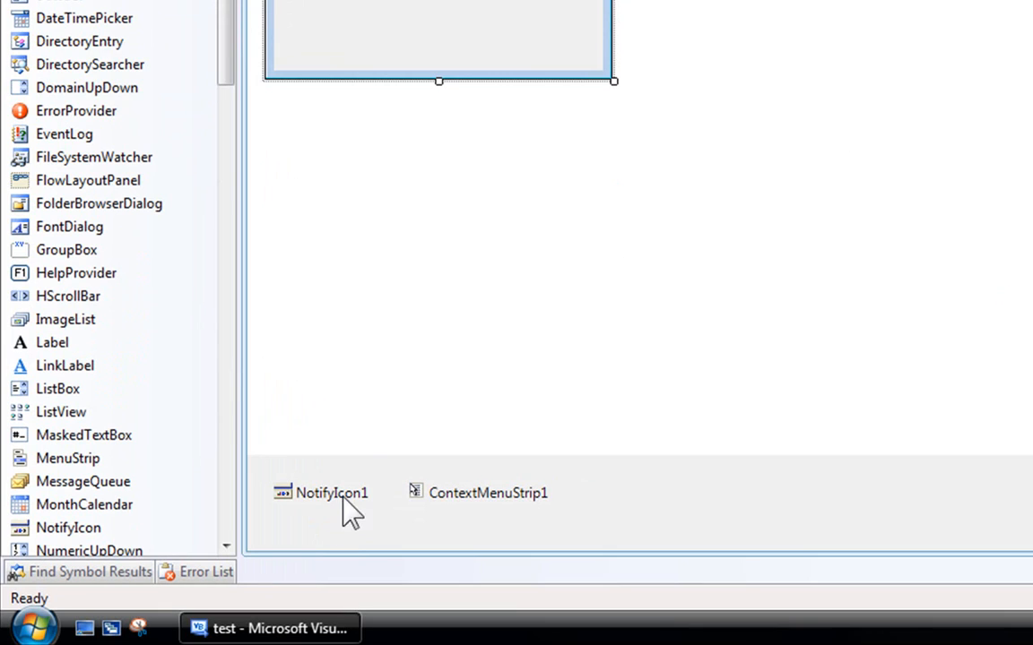
{"action": "left_click", "coordinate": [332, 493]}
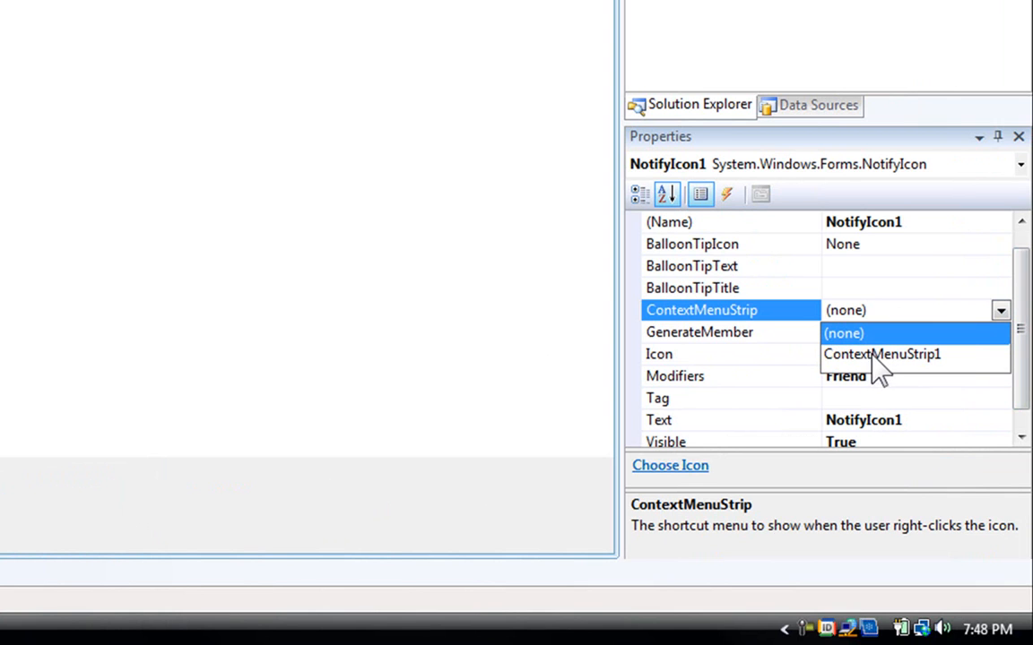
{"action": "left_click", "coordinate": [882, 354]}
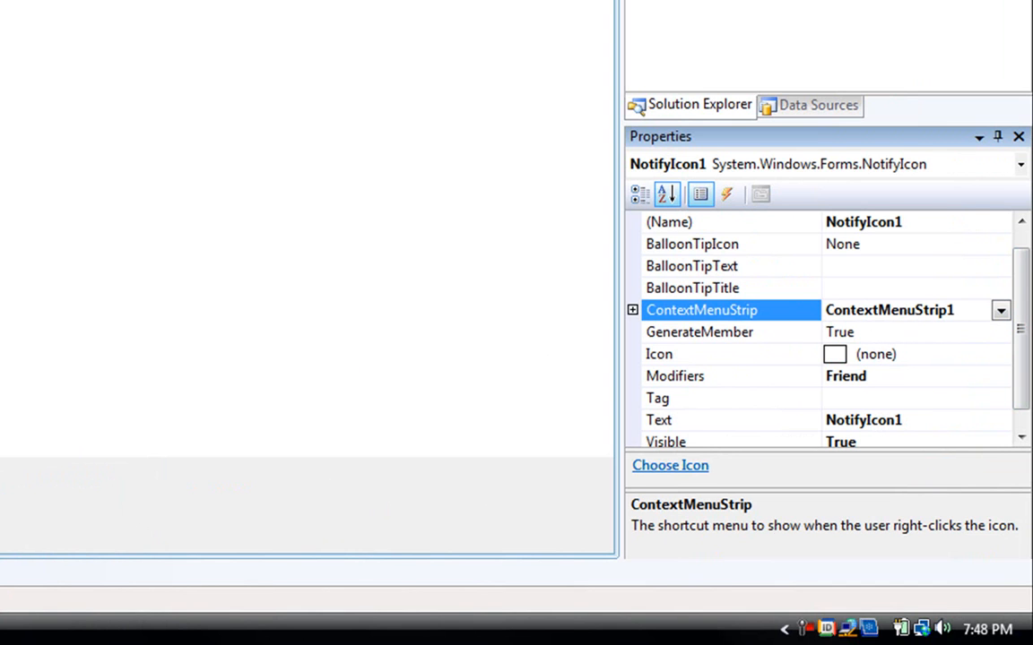
{"action": "mouse_move", "coordinate": [846, 344]}
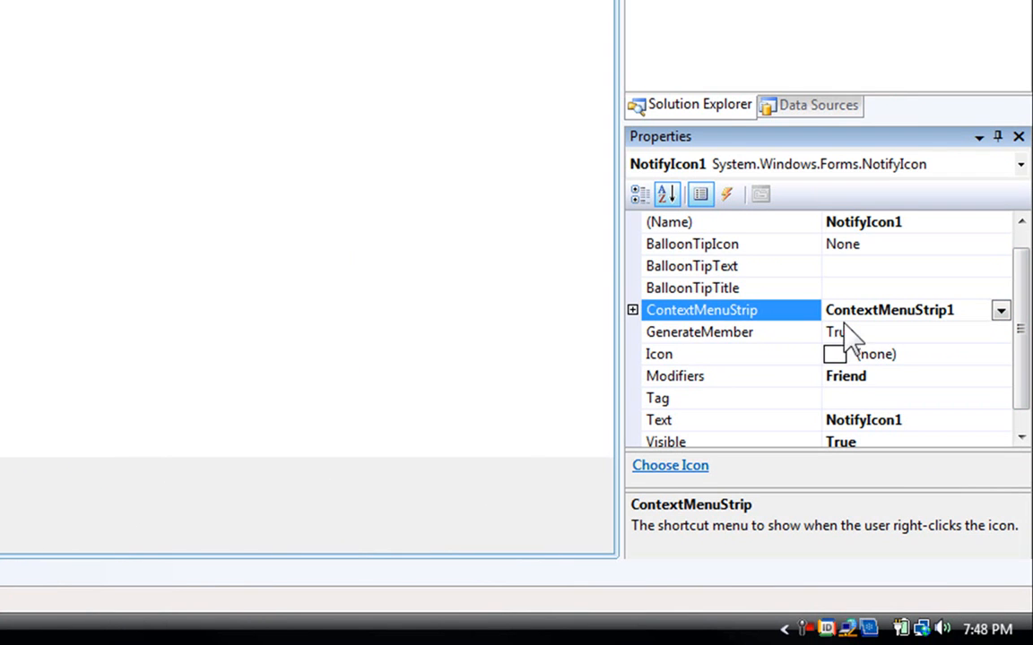
{"action": "left_click", "coordinate": [660, 355]}
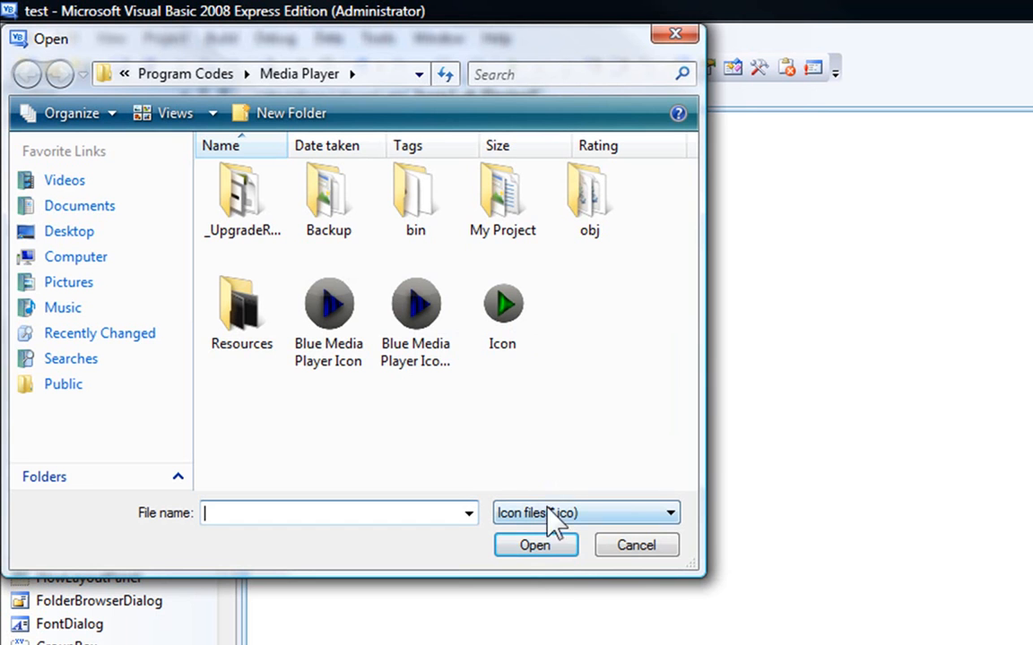
Step: Pick an .ico file for NotifyIcon1 and set its Text property to Options
{"action": "left_click", "coordinate": [416, 305]}
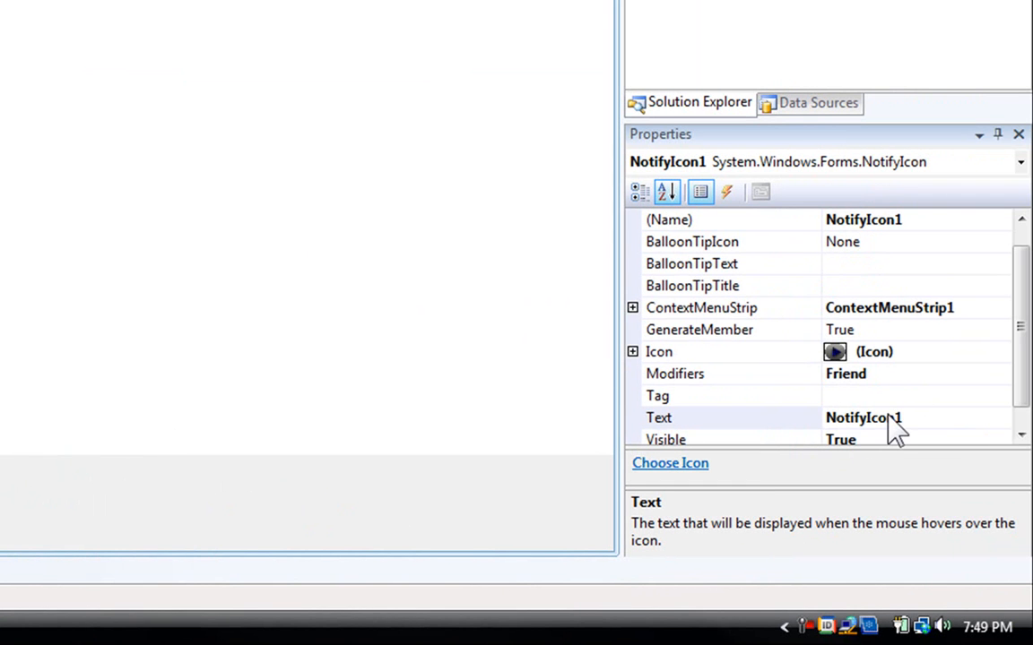
{"action": "left_click", "coordinate": [717, 416]}
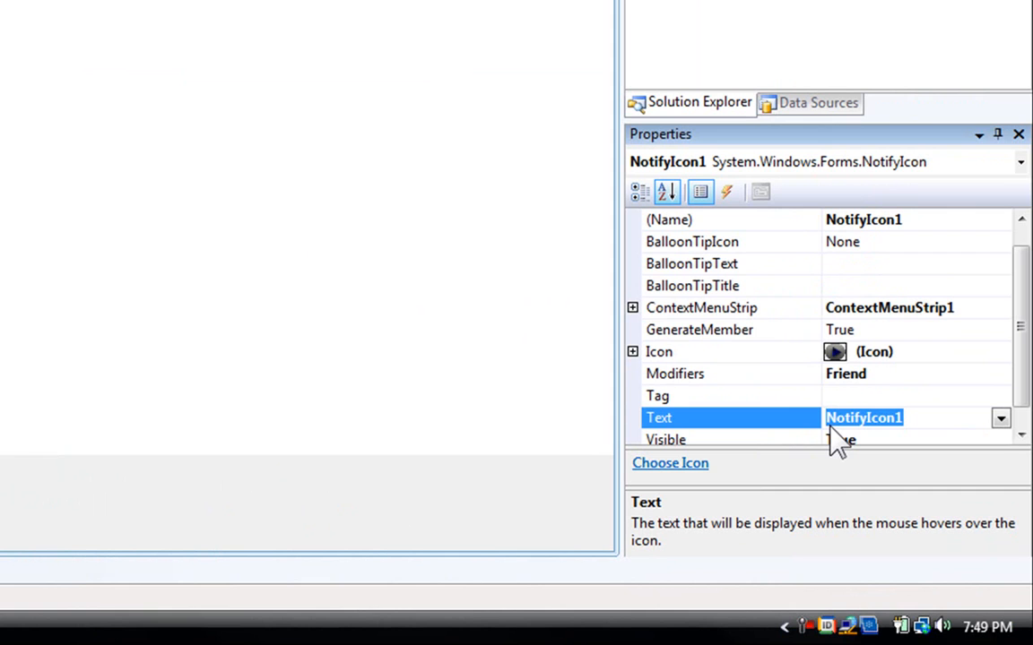
{"action": "type", "text": "Options"}
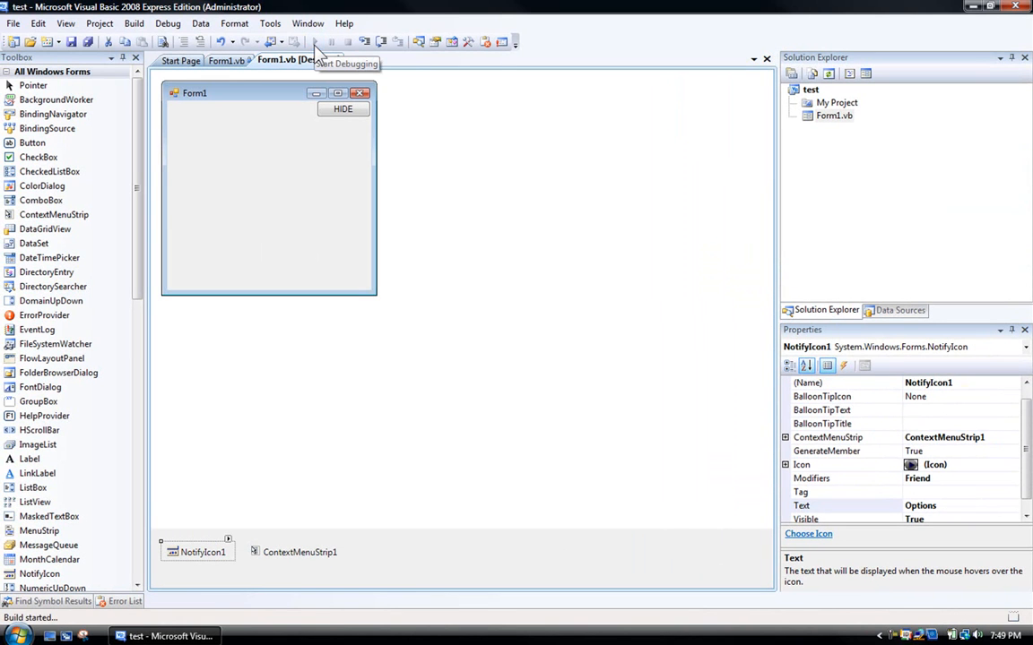
Step: Run the application, hide the form to the tray and reopen it via the icon's Open menu
{"action": "left_click", "coordinate": [313, 41]}
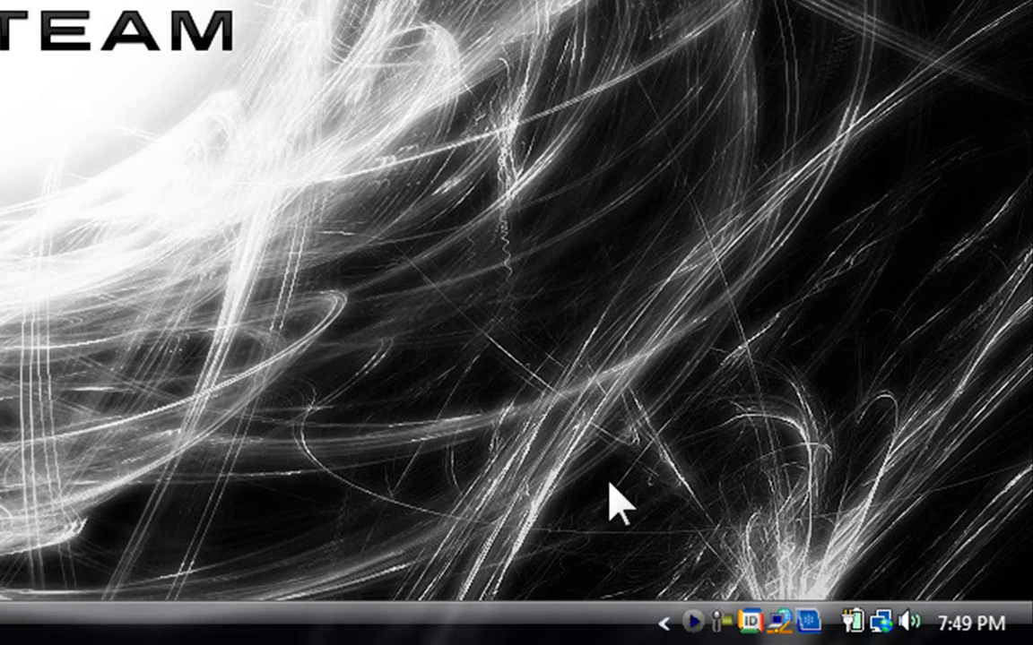
{"action": "mouse_move", "coordinate": [682, 627]}
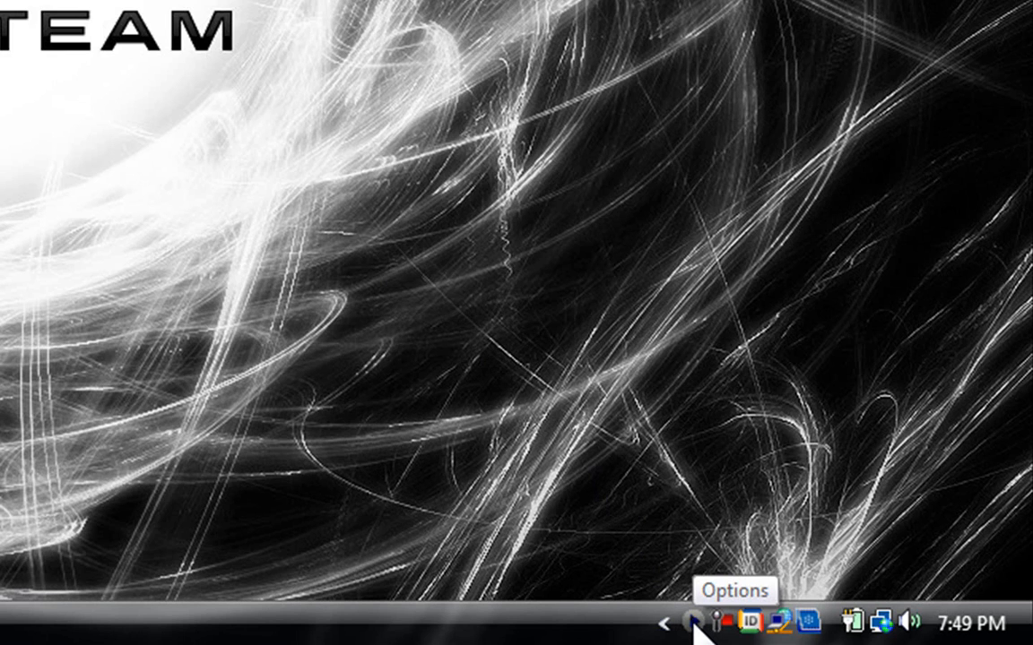
{"action": "mouse_move", "coordinate": [714, 628]}
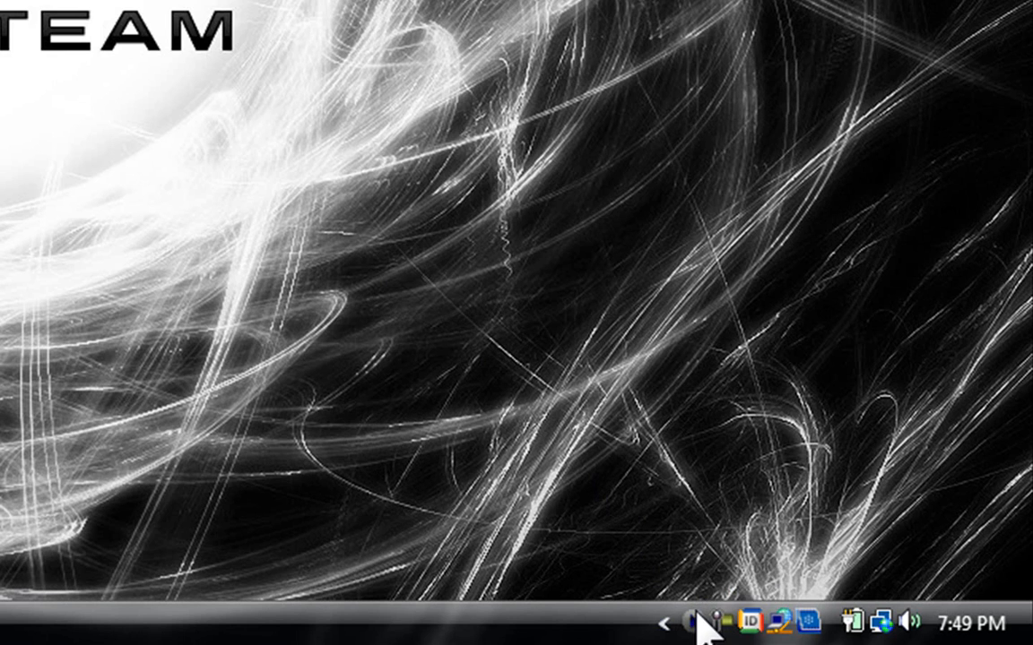
{"action": "mouse_move", "coordinate": [708, 621]}
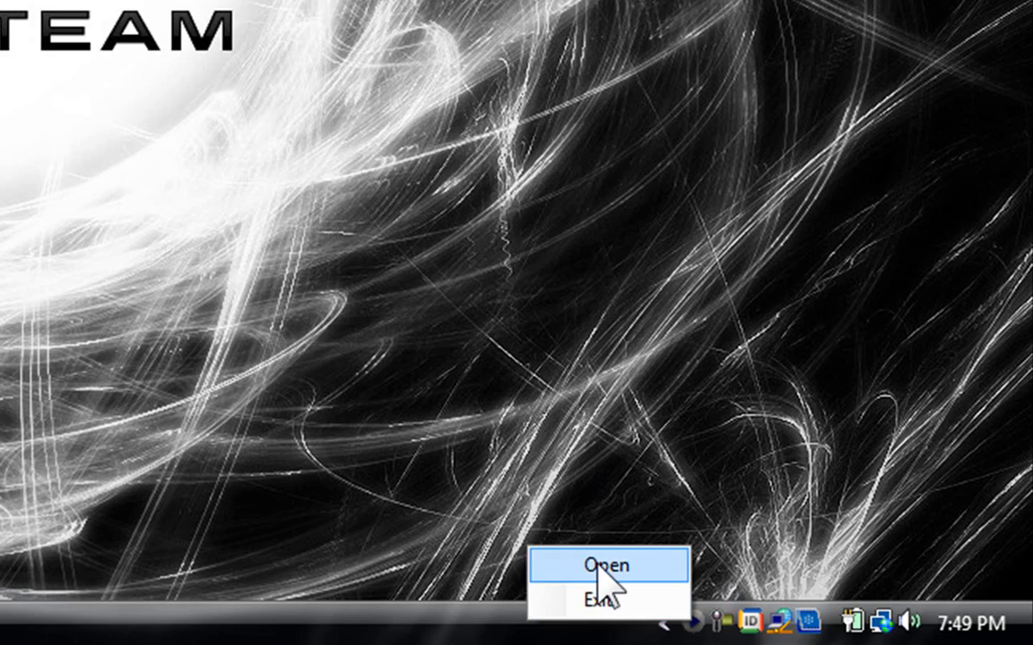
{"action": "left_click", "coordinate": [606, 566]}
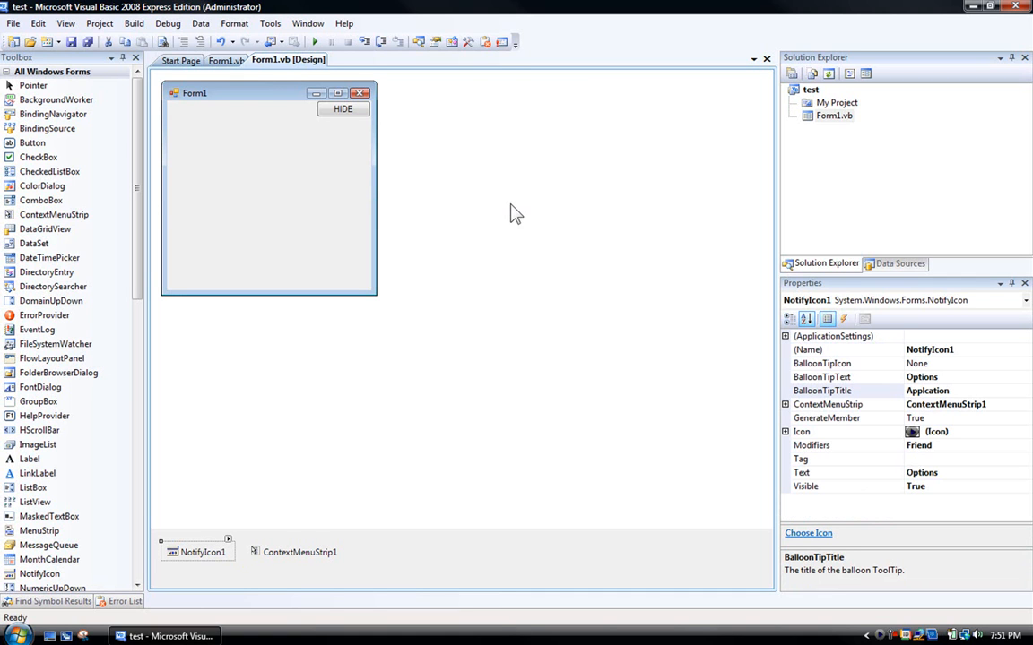
{"action": "mouse_move", "coordinate": [273, 102]}
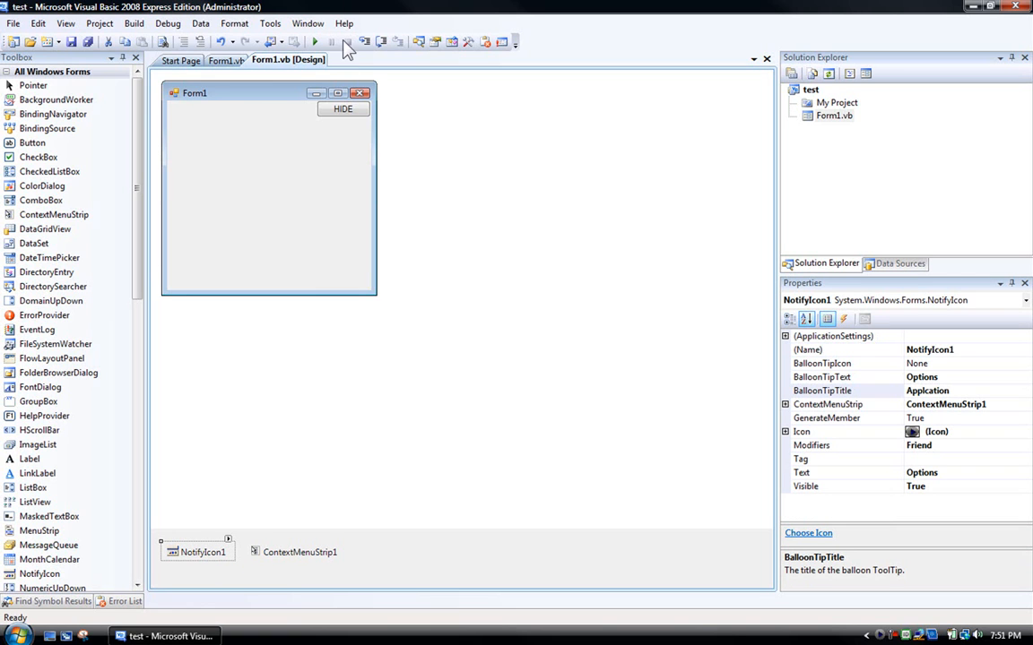
{"action": "mouse_move", "coordinate": [298, 93]}
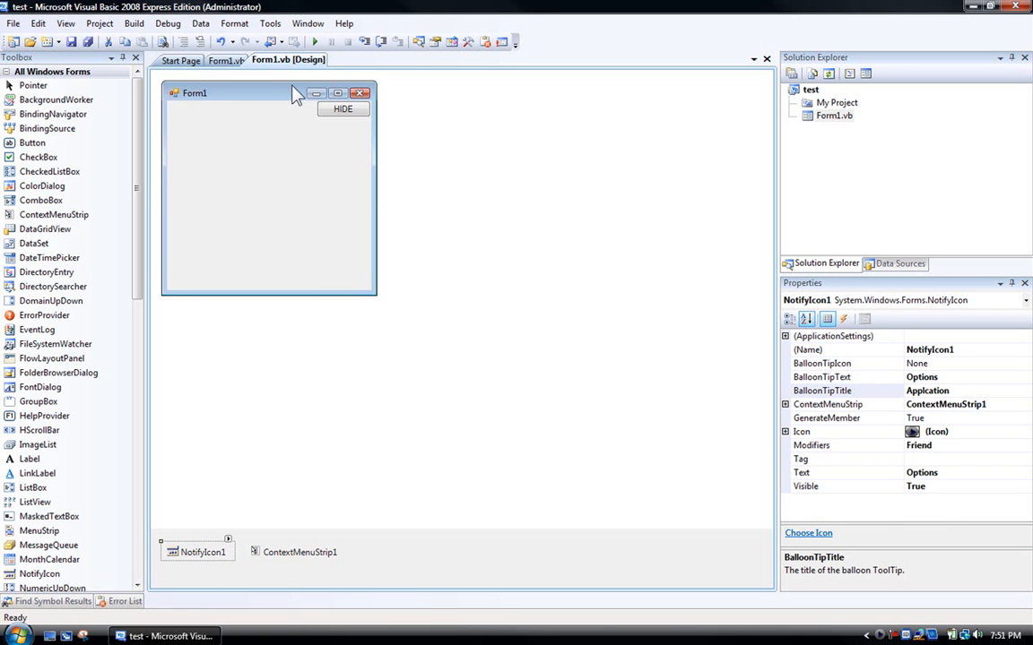